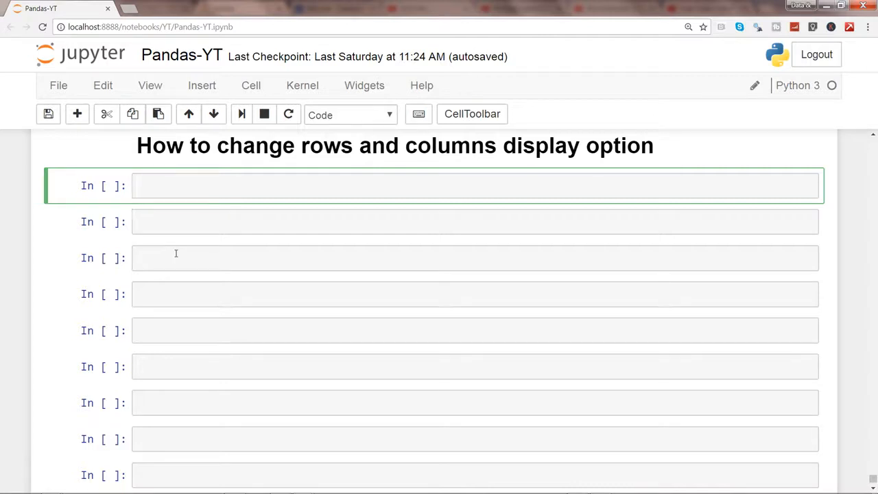
Step: Import pandas as pd and run the cell
text(import pan)
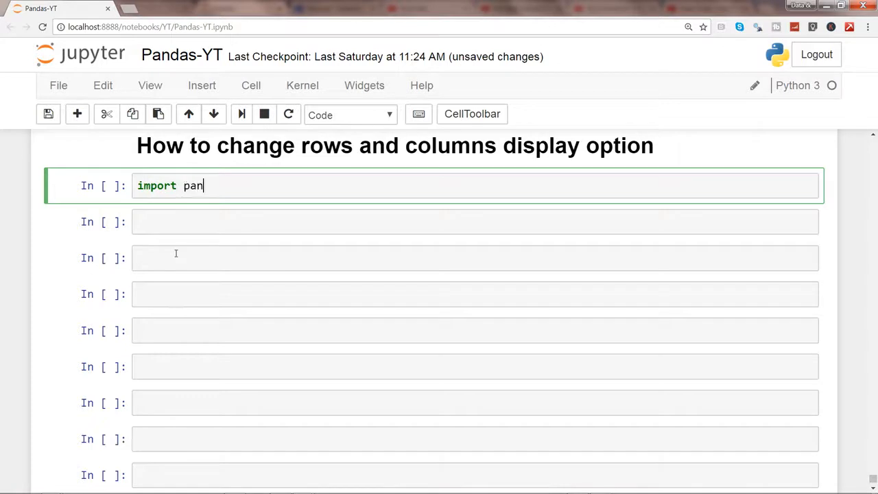
text(das)
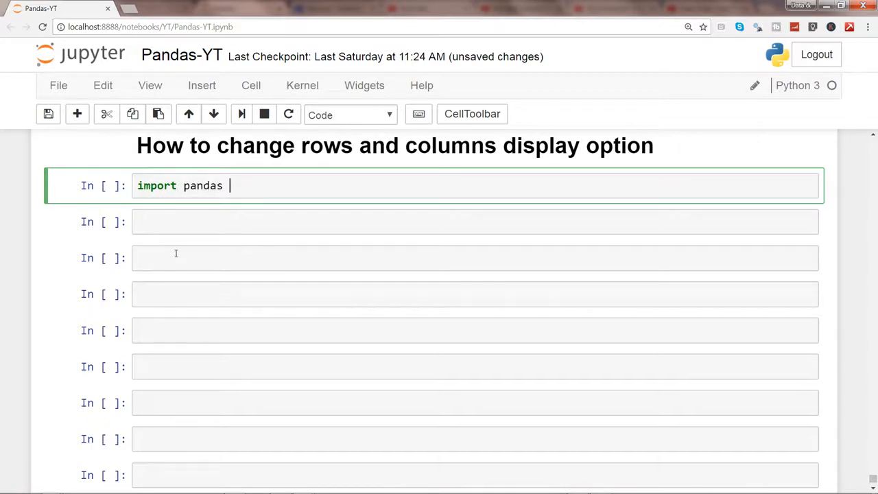
key(shift+enter)
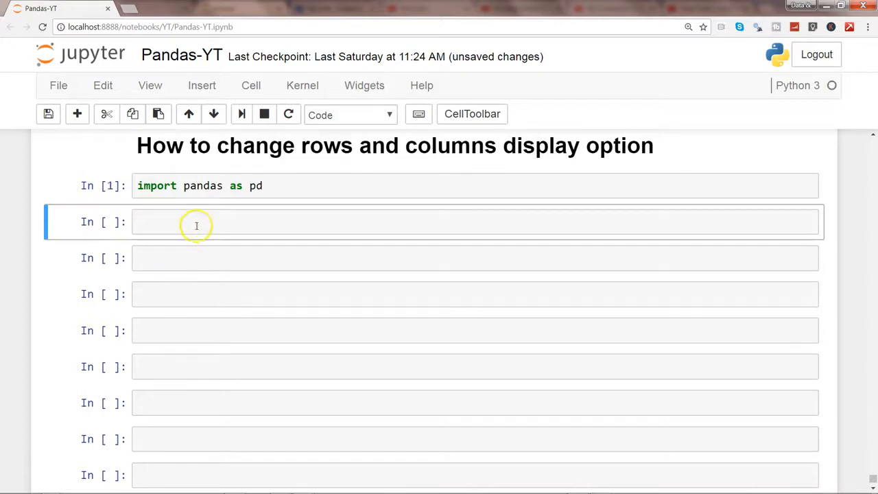
text(orders = pd.read_excel('C:/Users/abagarwa/Desktop/Sample - Superstore Sales.xls',0))
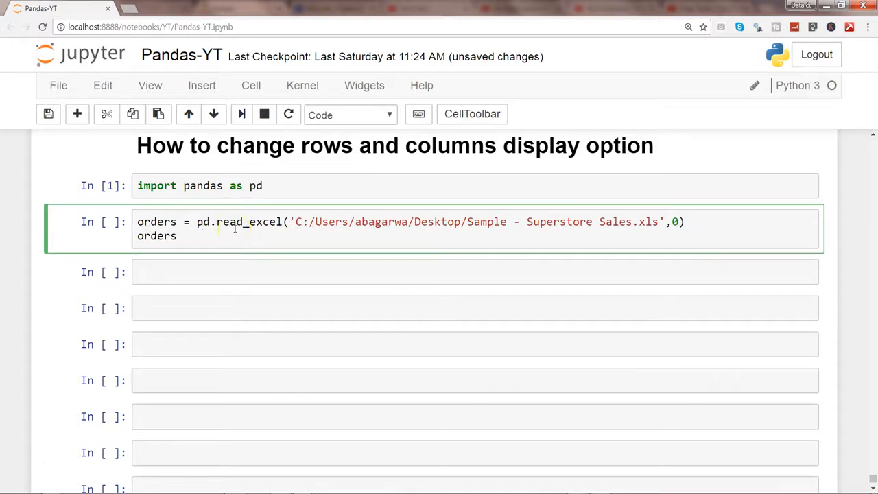
text(.)
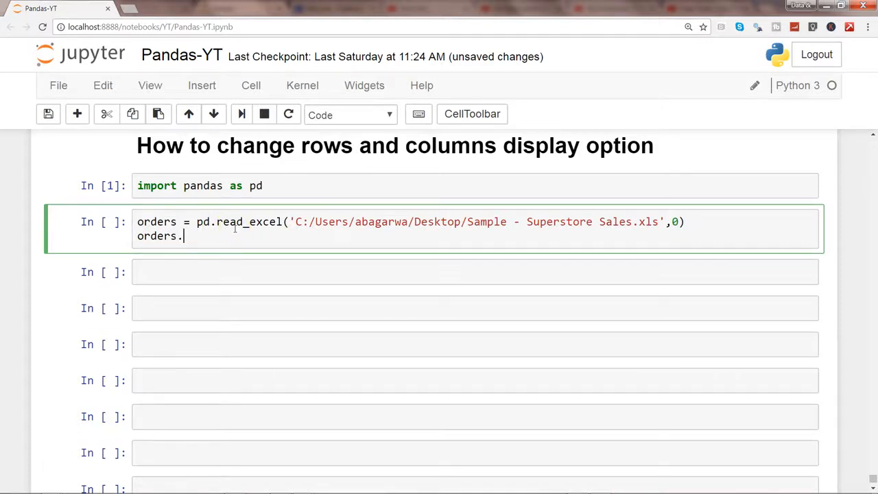
key(Backspace)
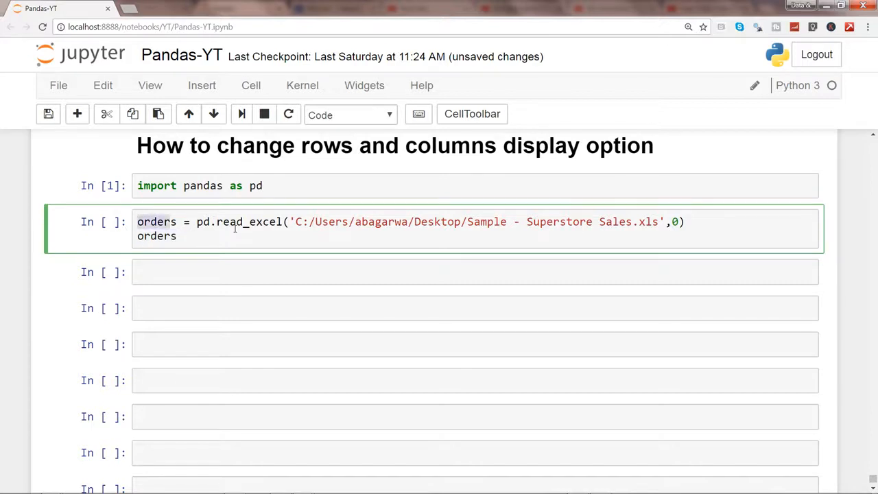
mouse_move(606, 226)
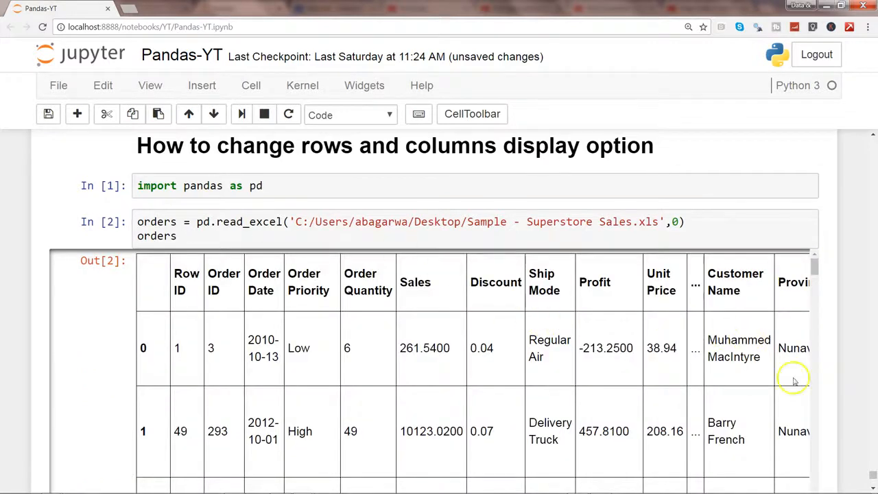
Step: Scroll through the truncated orders output table to its bottom
scroll(down, 3)
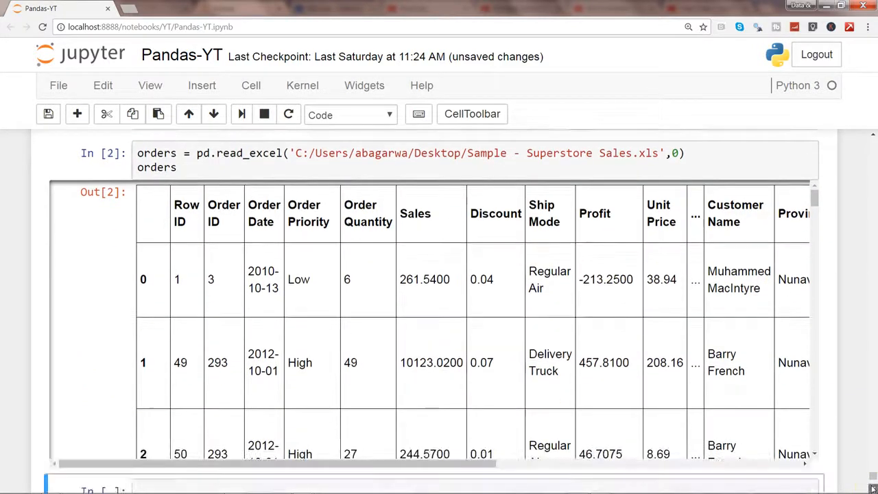
scroll(down, 3)
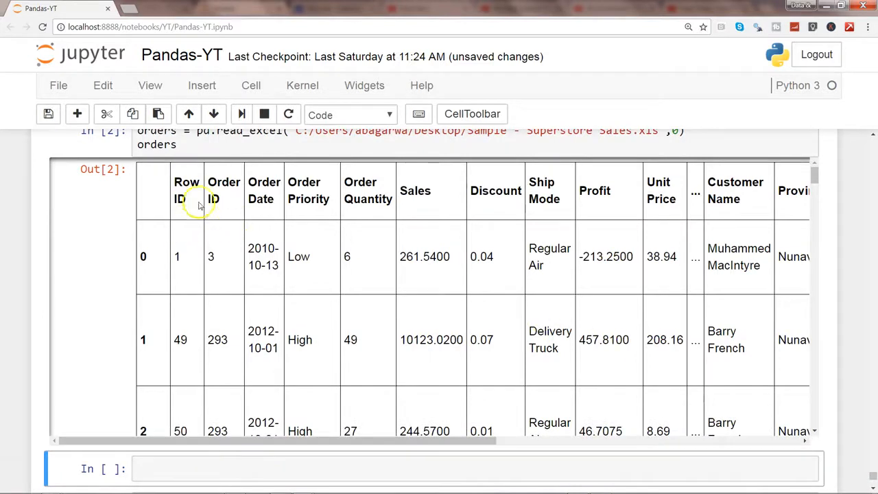
mouse_move(411, 195)
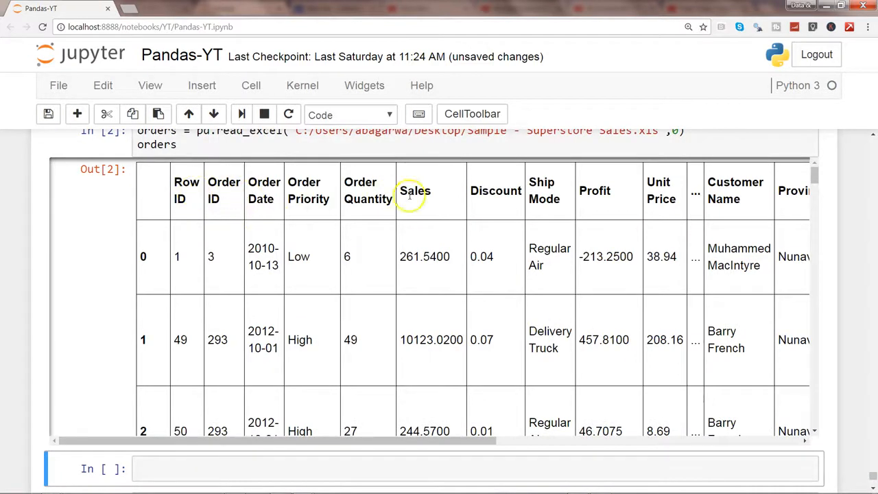
mouse_move(695, 198)
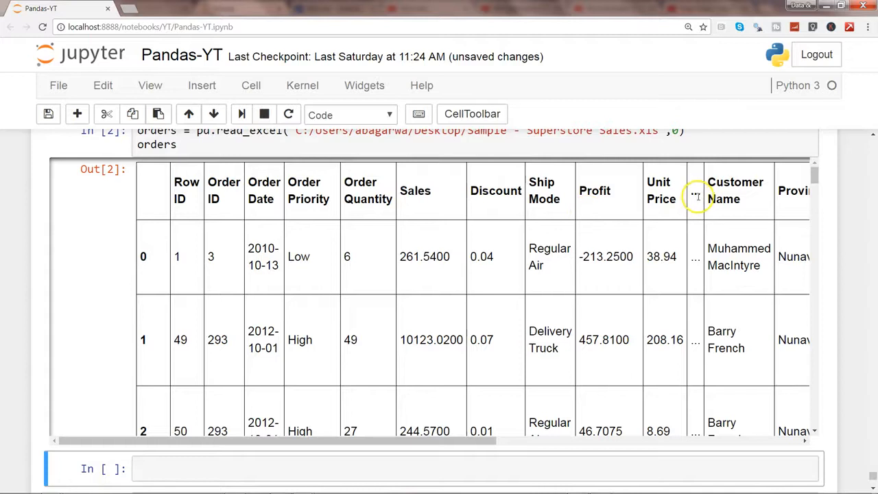
mouse_move(697, 197)
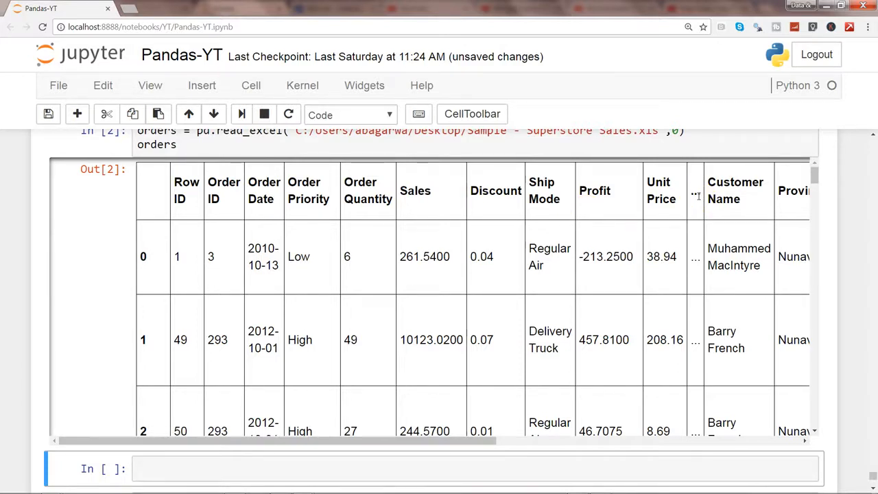
mouse_move(782, 422)
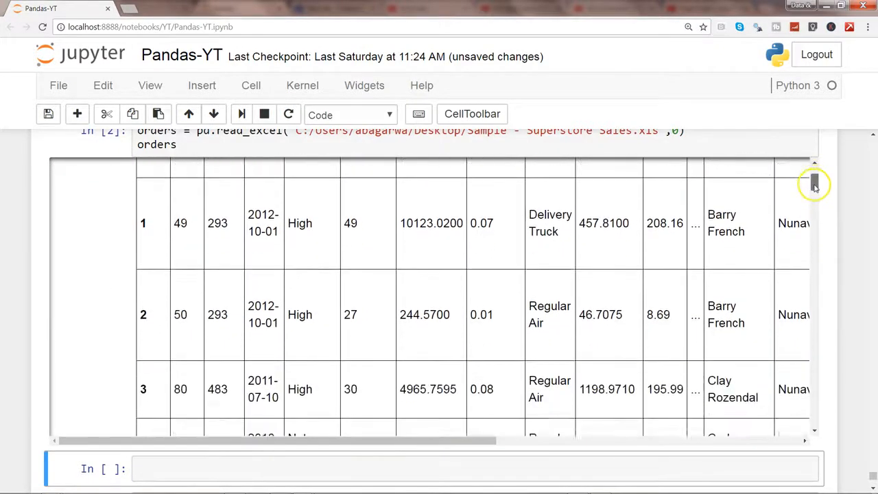
scroll(down, 3)
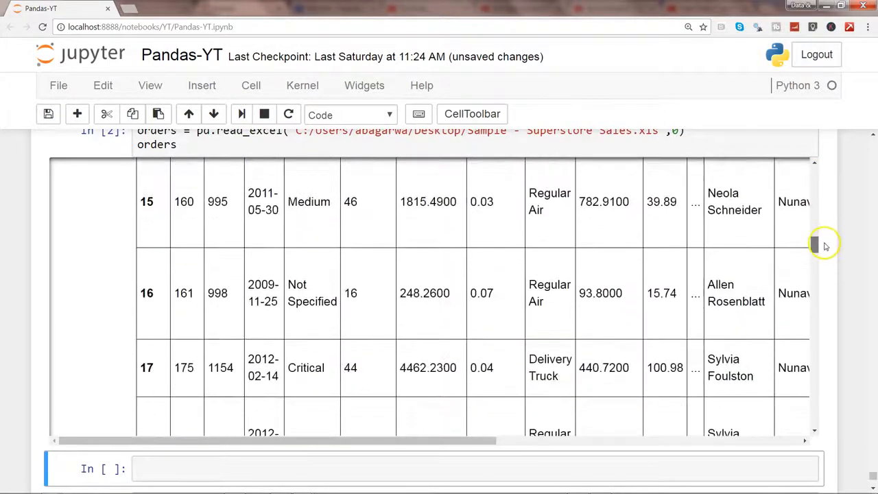
scroll(down, 3)
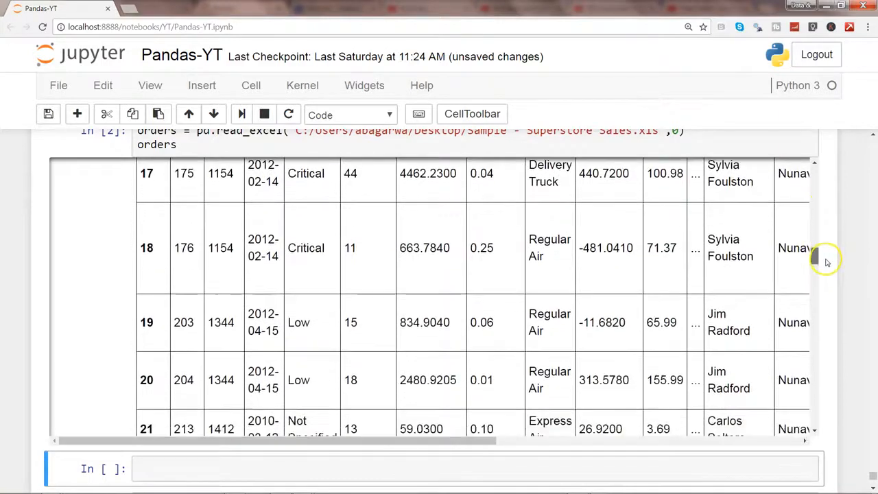
scroll(down, 3)
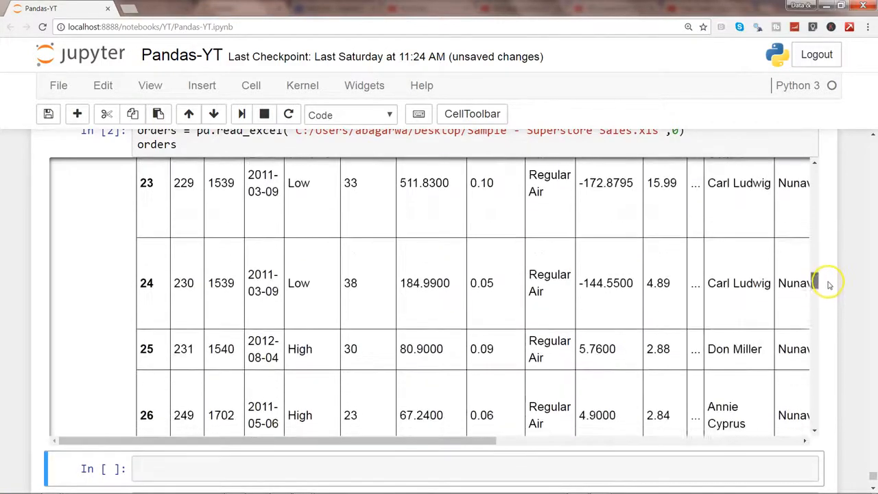
scroll(down, 3)
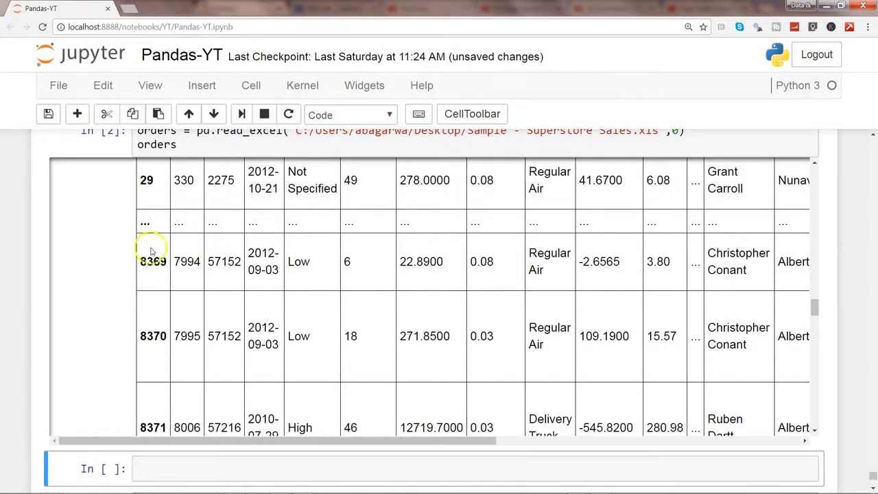
mouse_move(820, 315)
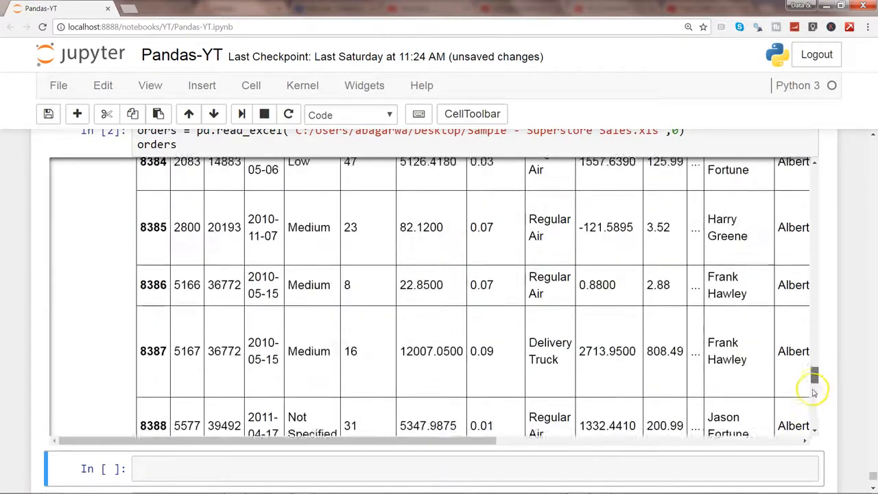
scroll(down, 3)
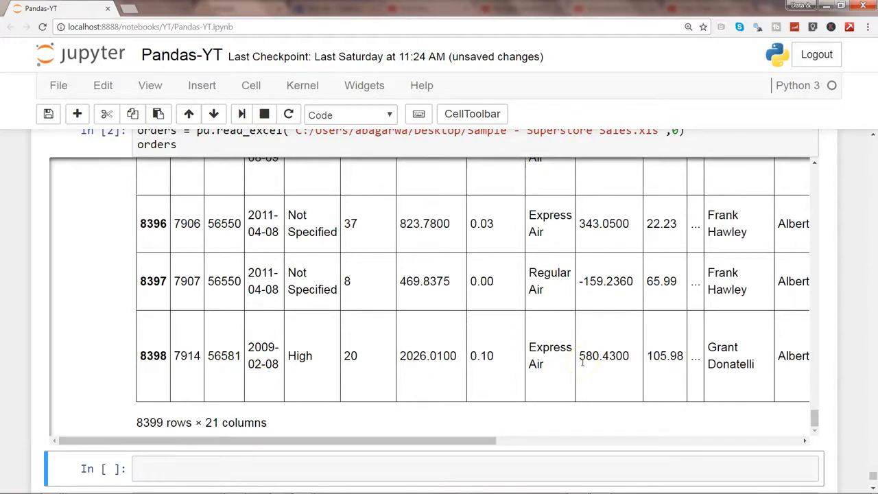
mouse_move(387, 417)
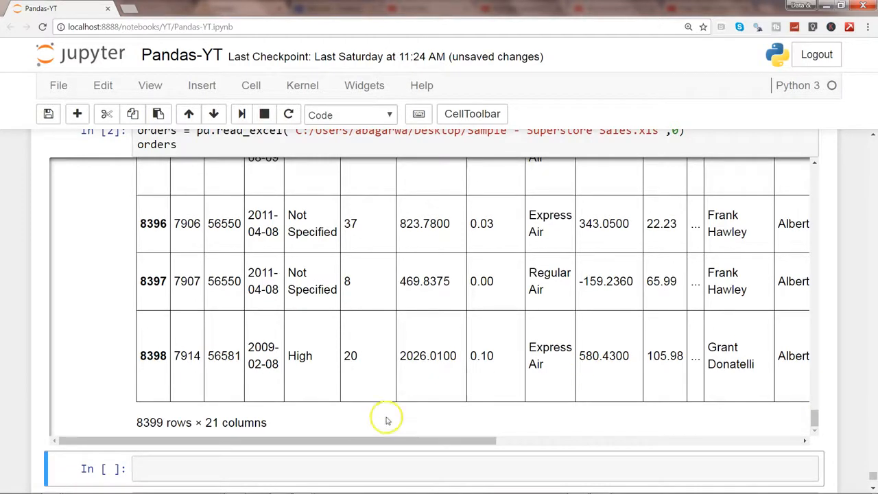
Step: Highlight the 8399 rows × 21 columns count and move into the empty cell below
double_click(148, 423)
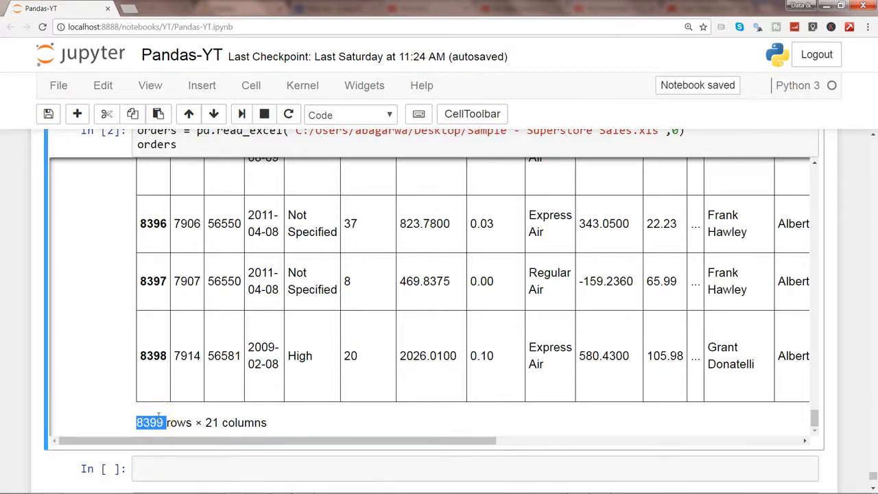
double_click(208, 422)
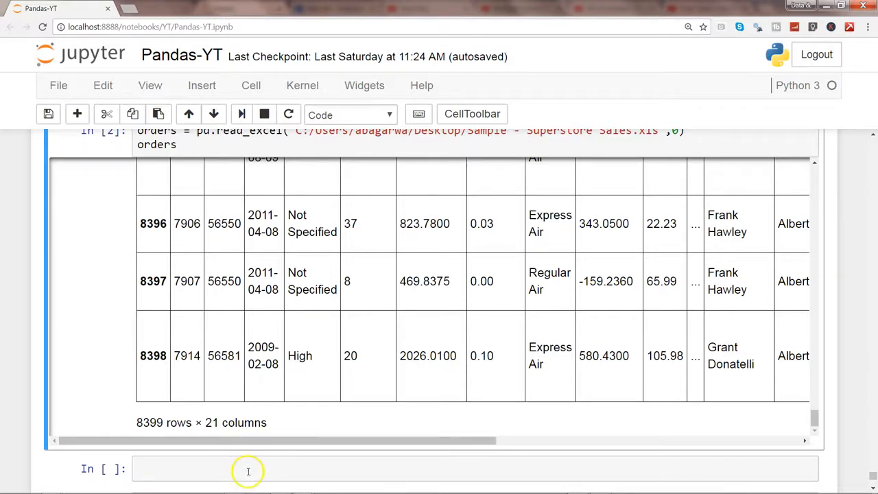
click(249, 469)
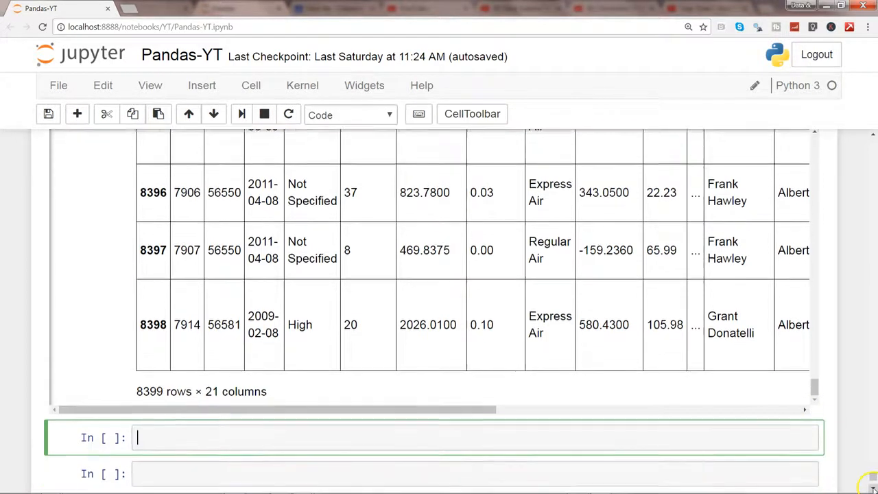
Step: Run pd.get_option('dispaly.max_rows') with the misspelled option name
scroll(down, 3)
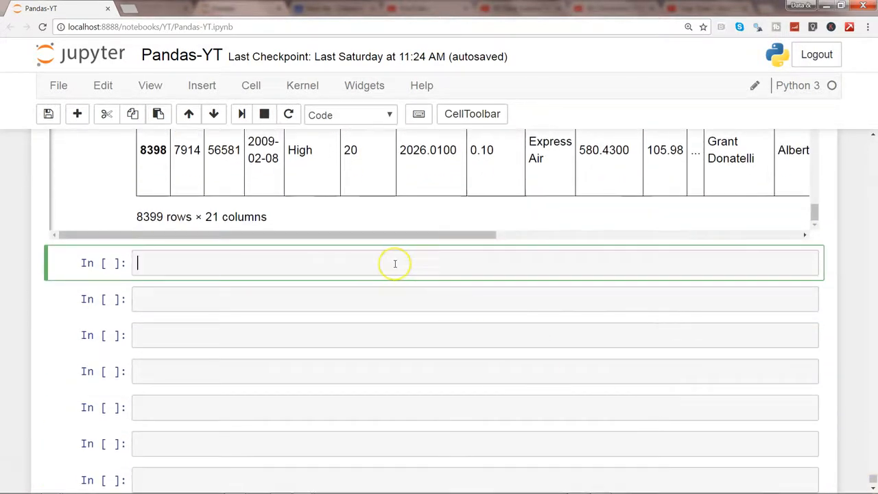
text(pd.get)
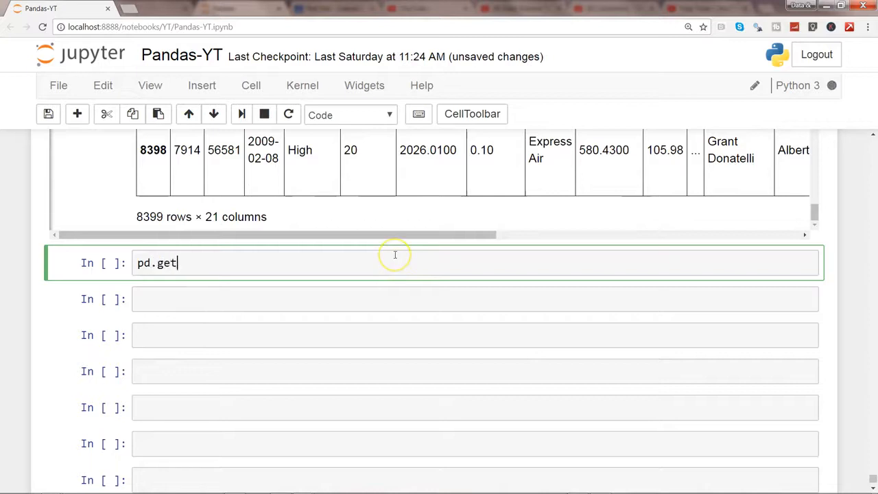
text(_option)
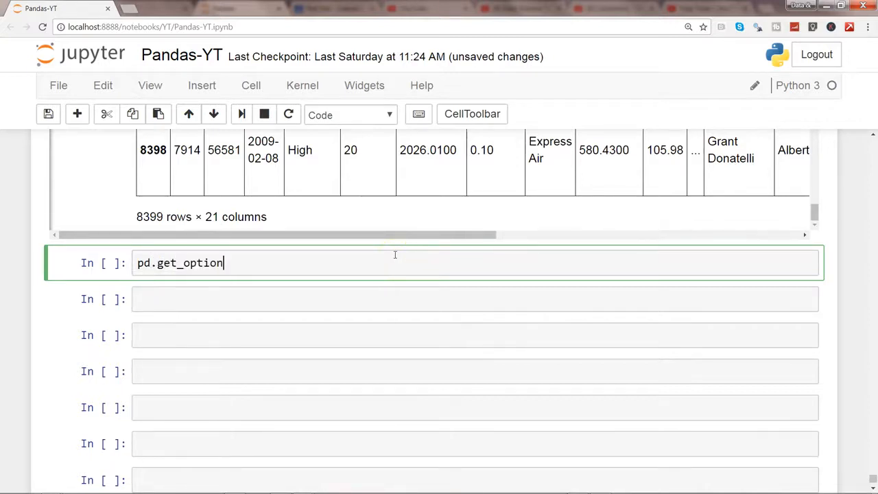
text(())
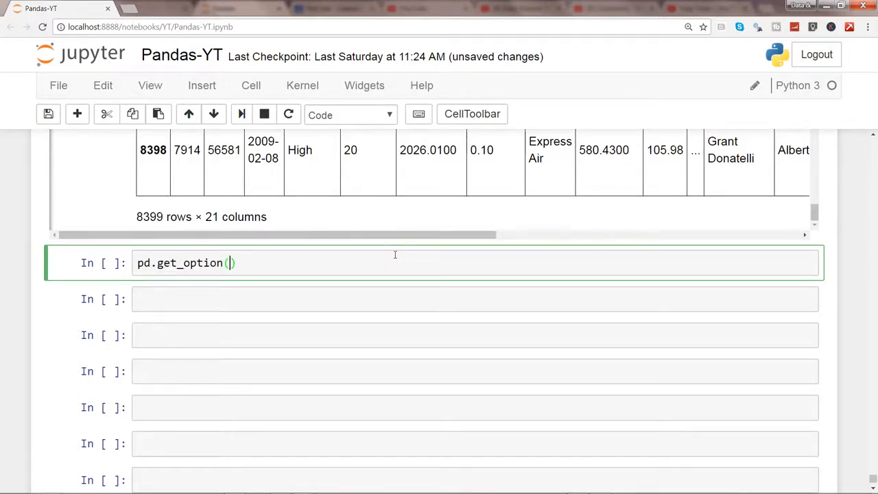
text('dispaly.ma)
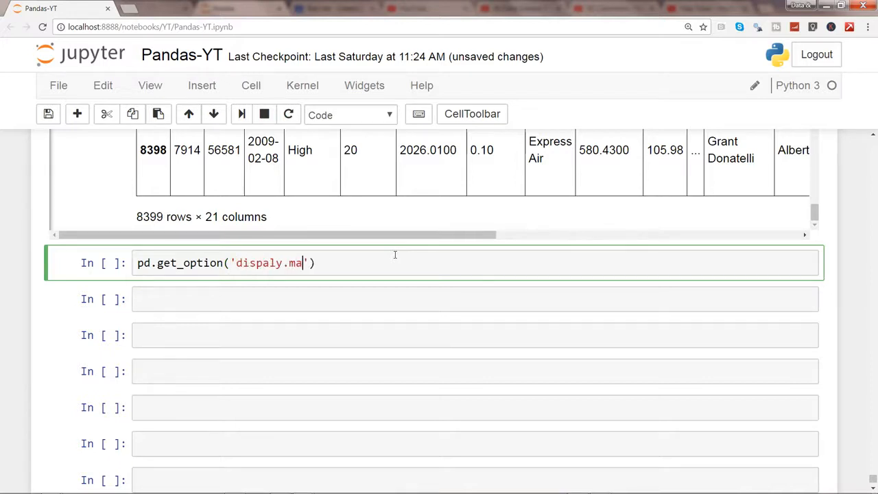
text(x_rows)
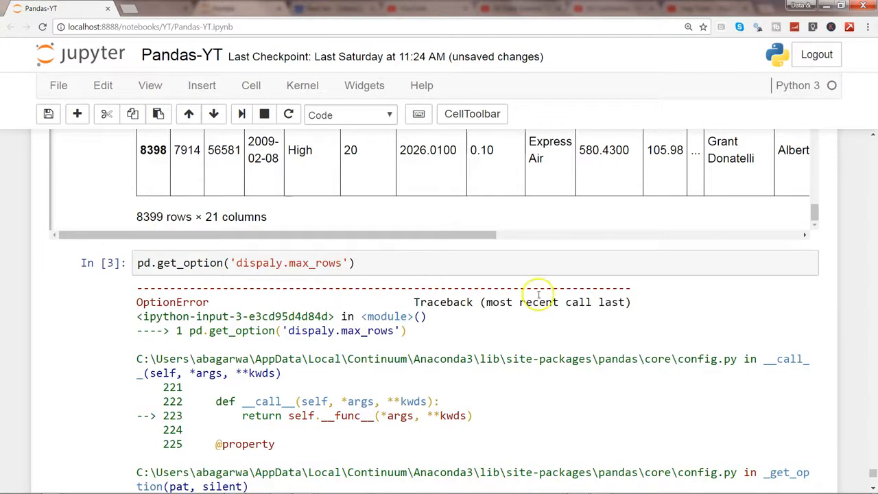
mouse_move(791, 397)
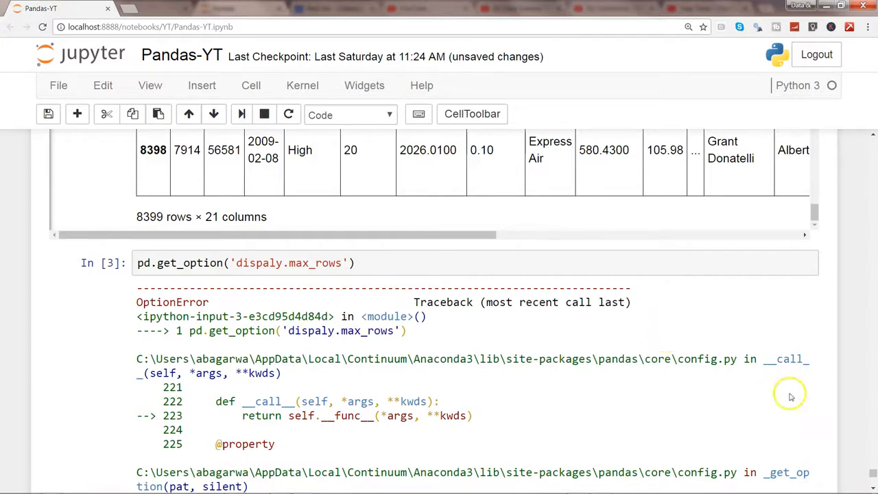
Step: Review the OptionError 'No such keys' at the bottom of the traceback
scroll(down, 3)
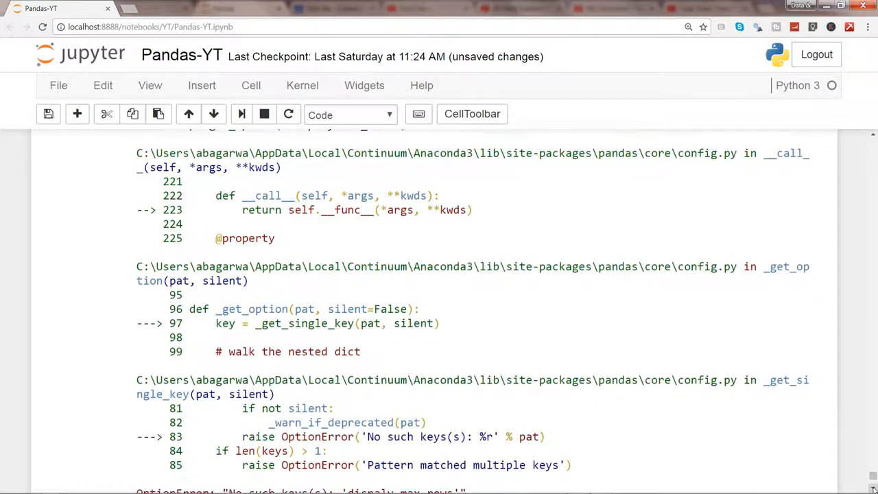
scroll(down, 3)
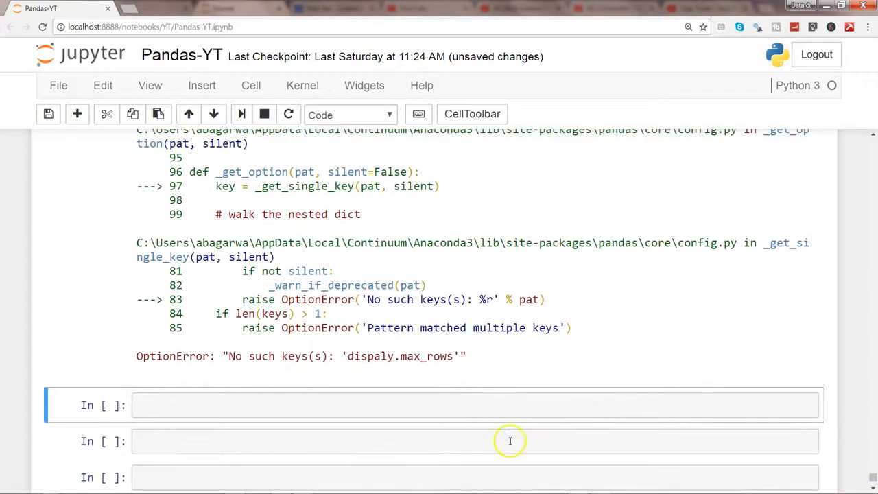
mouse_move(239, 357)
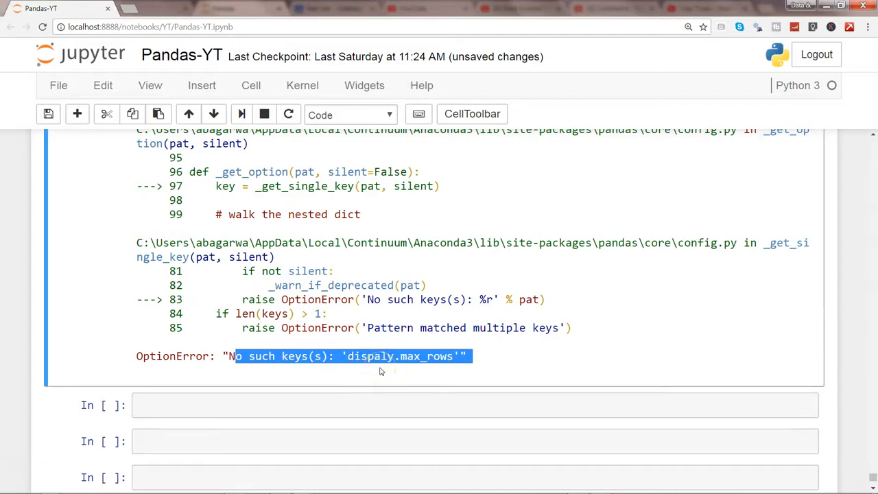
click(391, 364)
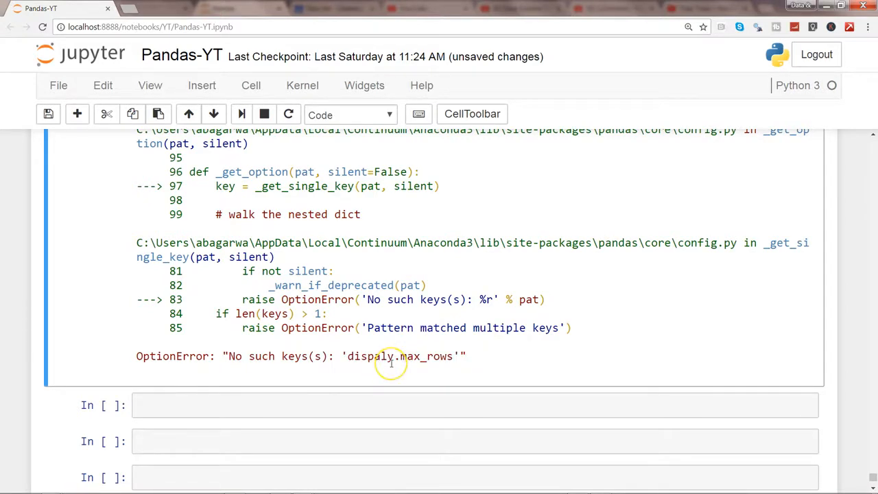
mouse_move(769, 221)
text(pd.describe_option)
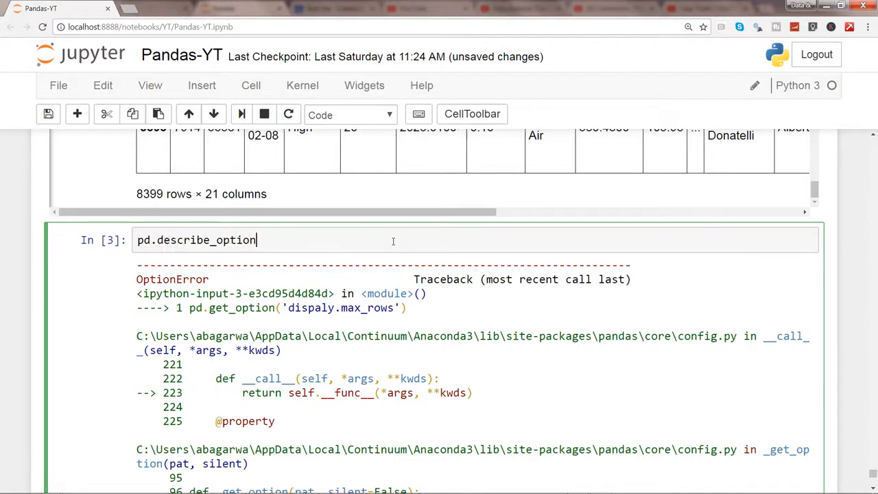
Step: Run pd.describe_option() and scroll the option list to display.max_columns
text(())
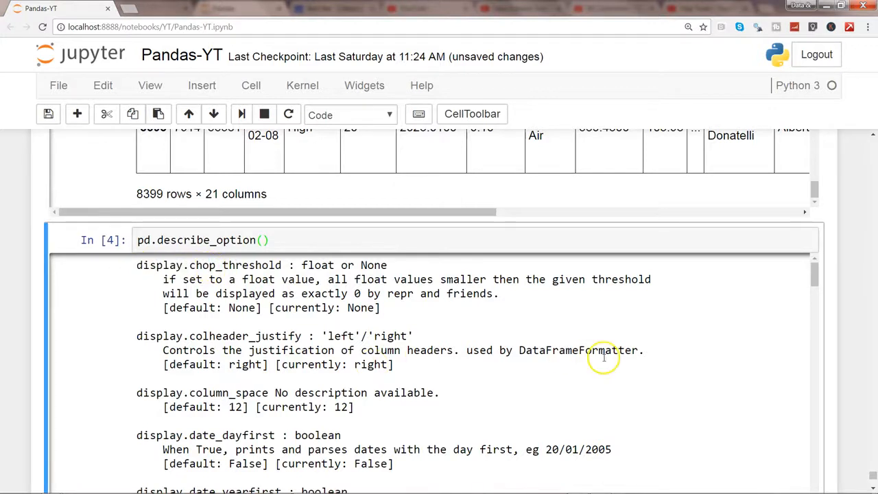
scroll(down, 3)
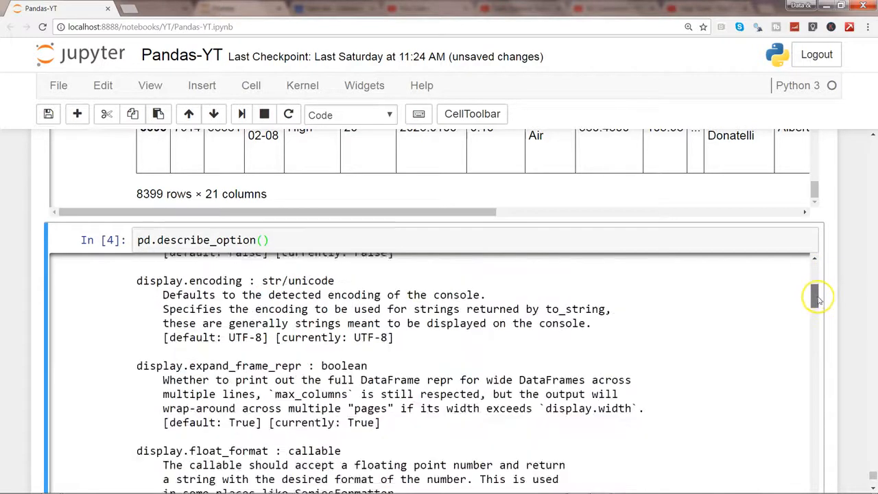
scroll(down, 3)
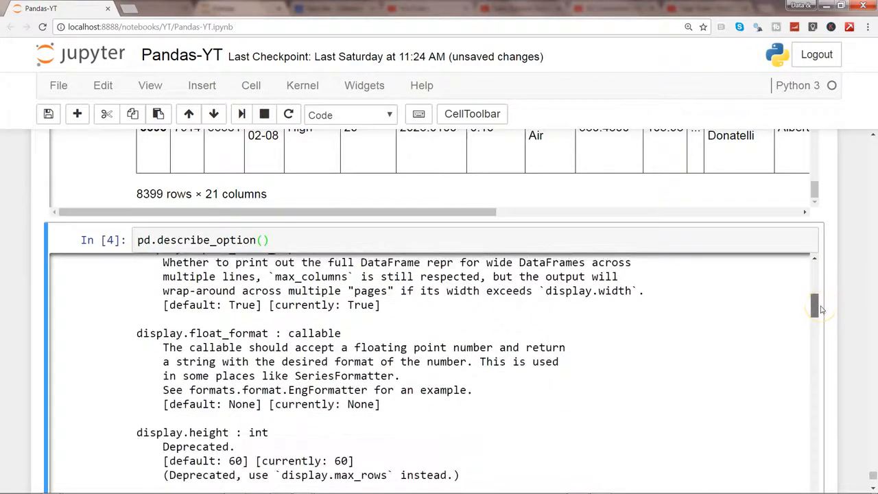
scroll(down, 3)
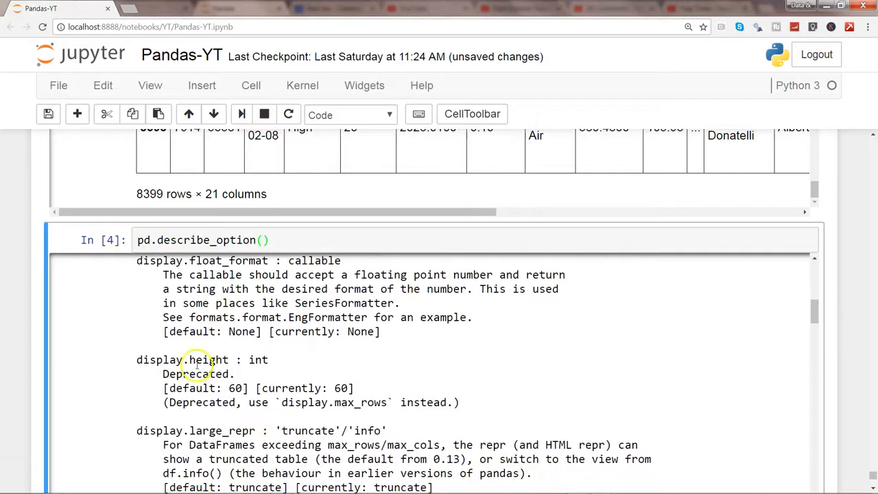
mouse_move(815, 312)
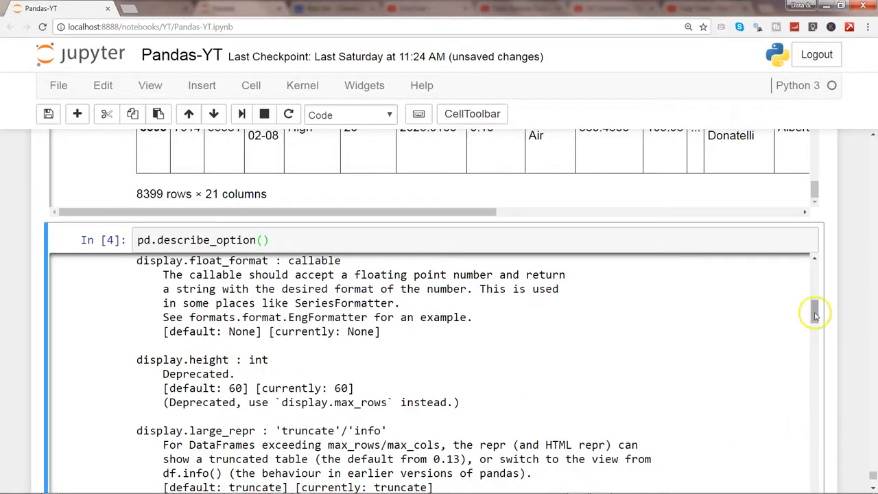
scroll(down, 3)
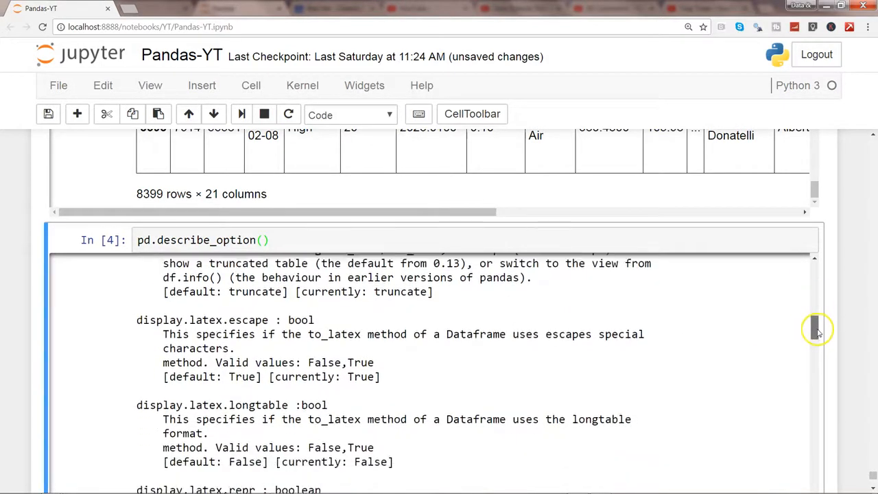
scroll(down, 3)
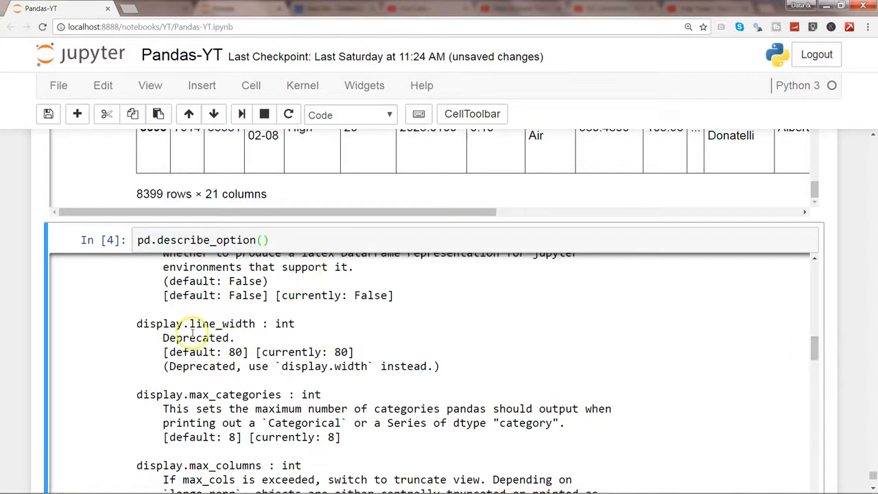
mouse_move(185, 409)
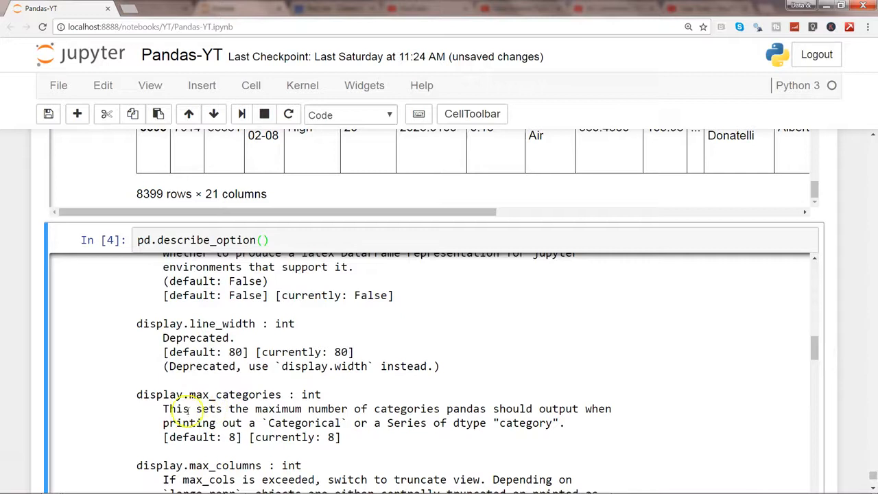
drag(162, 408, 437, 409)
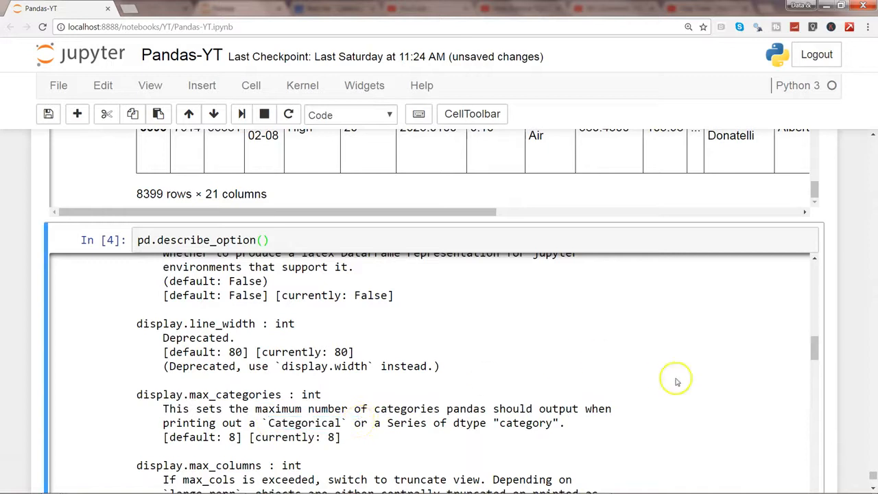
scroll(down, 3)
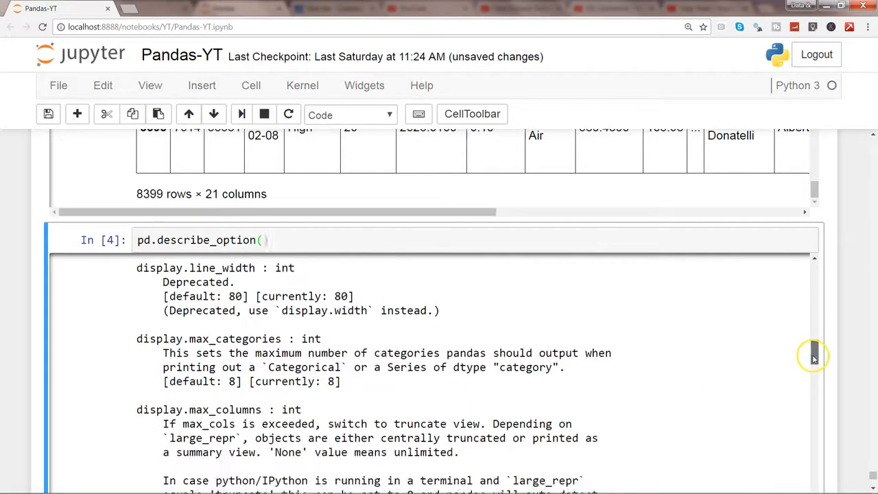
scroll(down, 3)
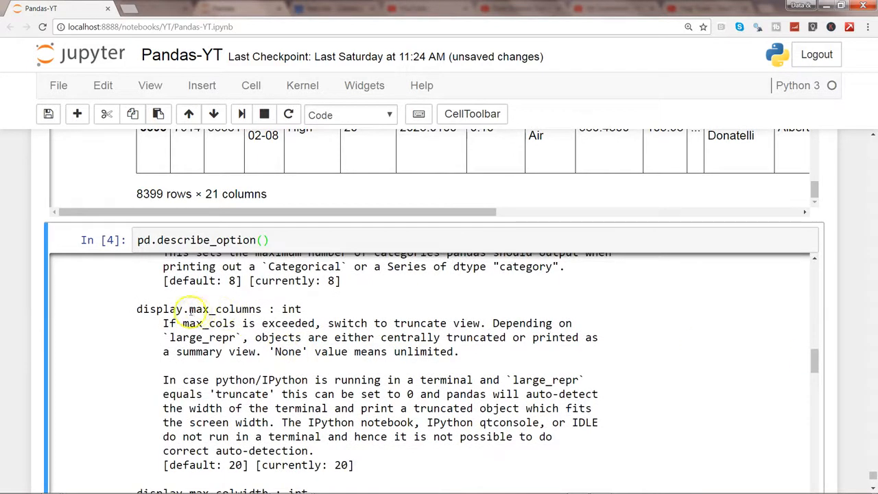
double_click(225, 309)
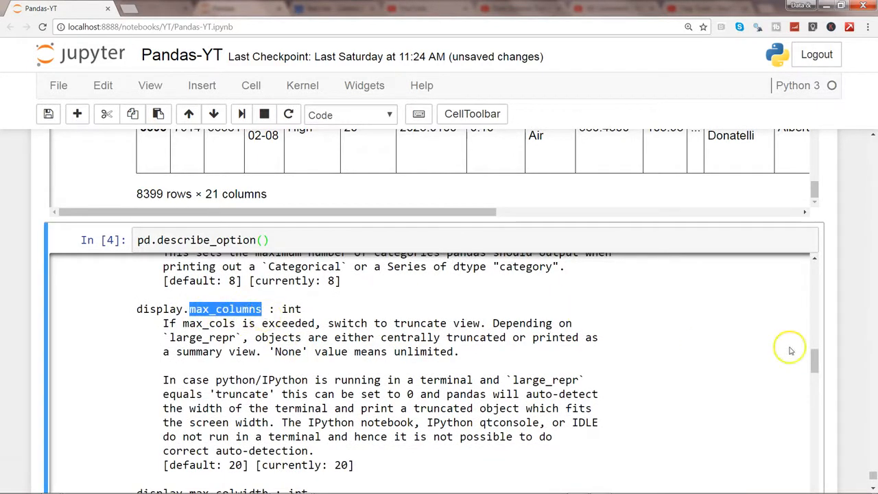
Step: Scroll on to display.max_rows and highlight its description
scroll(down, 3)
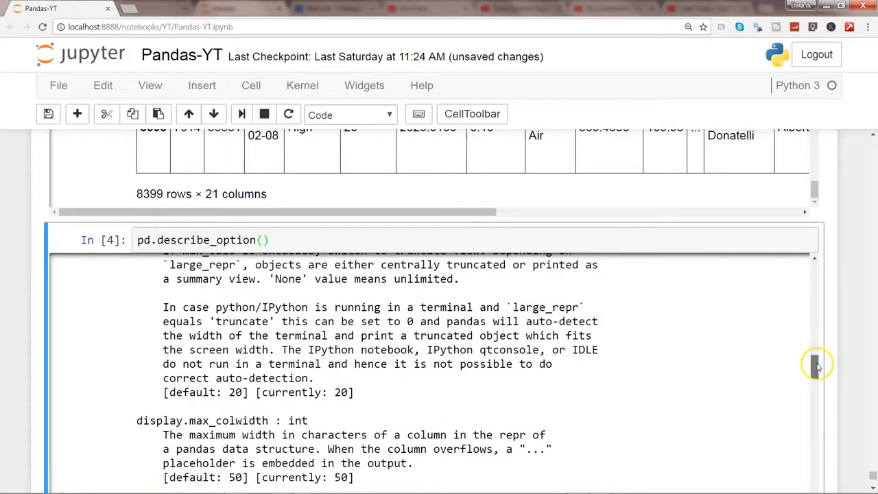
scroll(down, 3)
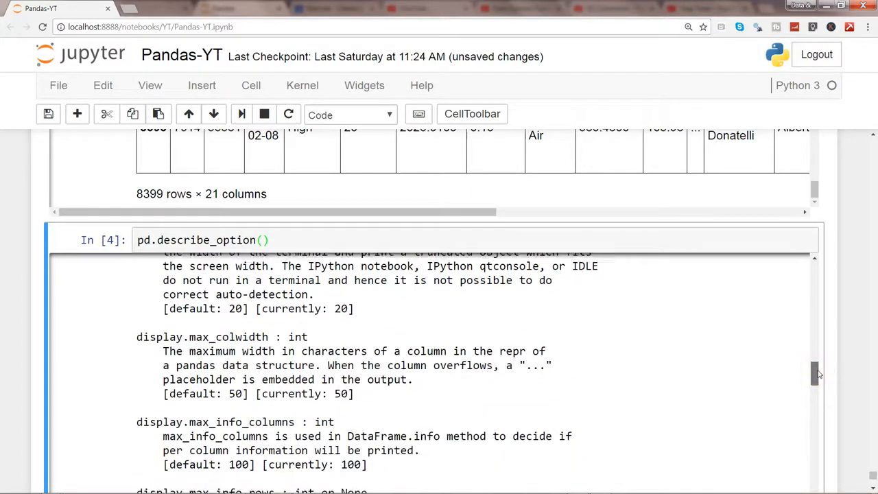
scroll(down, 3)
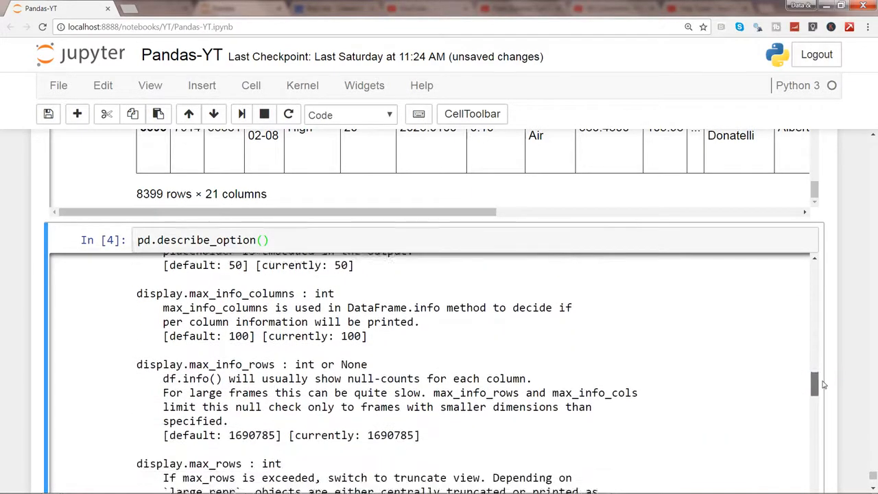
scroll(down, 3)
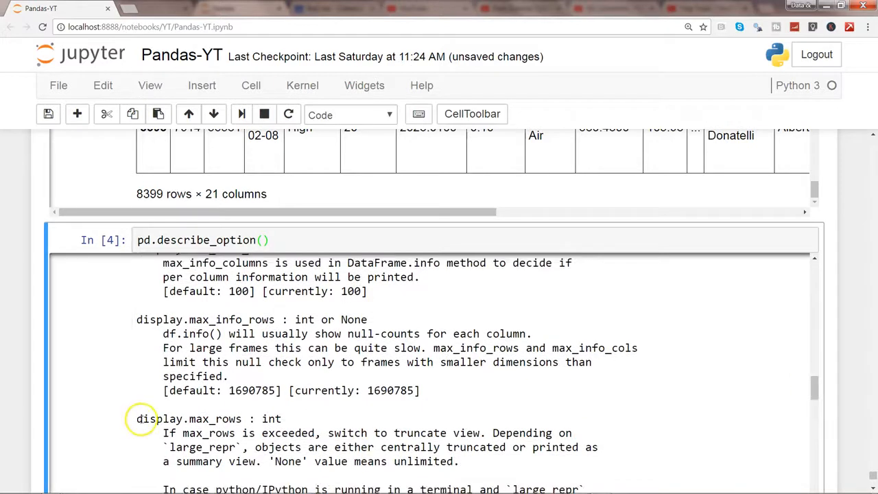
double_click(188, 419)
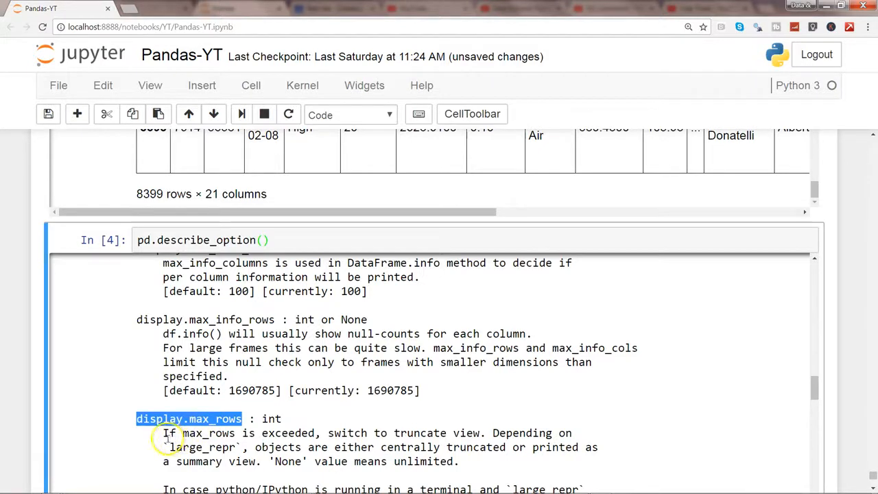
mouse_move(313, 436)
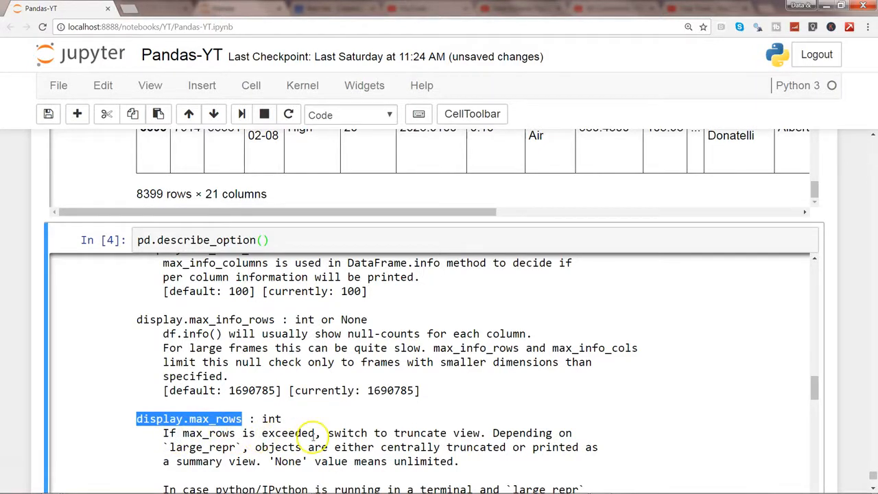
mouse_move(455, 434)
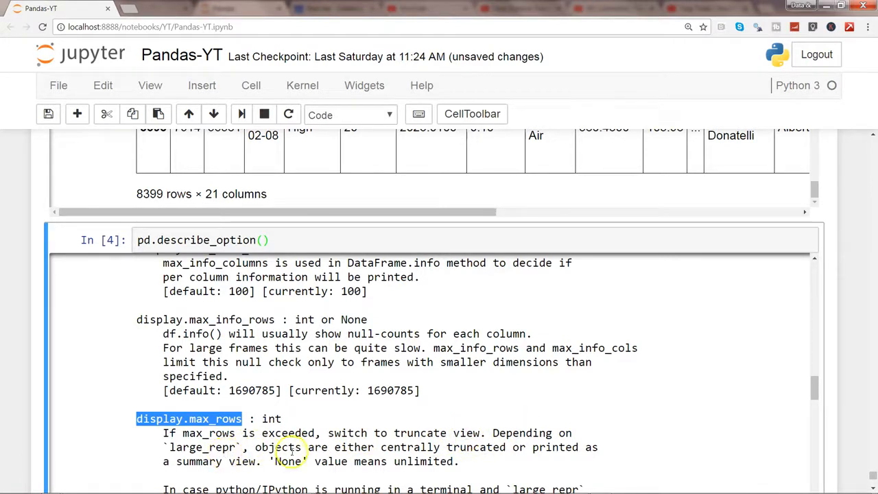
mouse_move(466, 453)
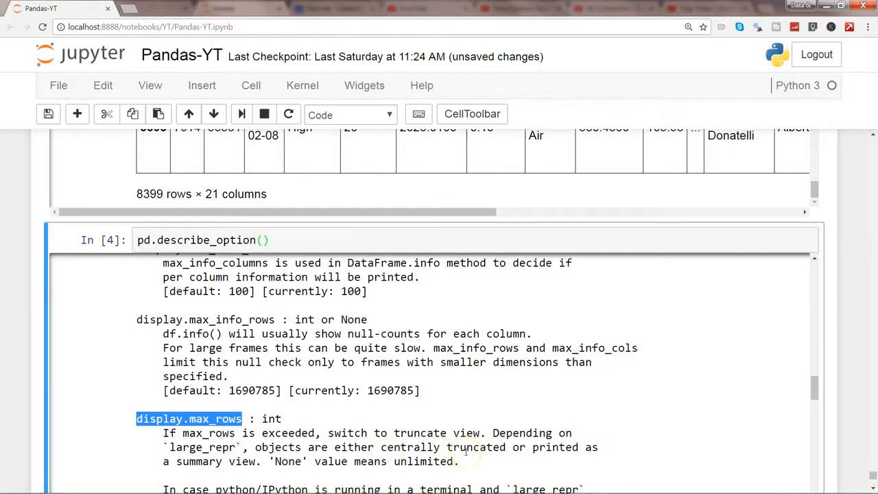
mouse_move(280, 472)
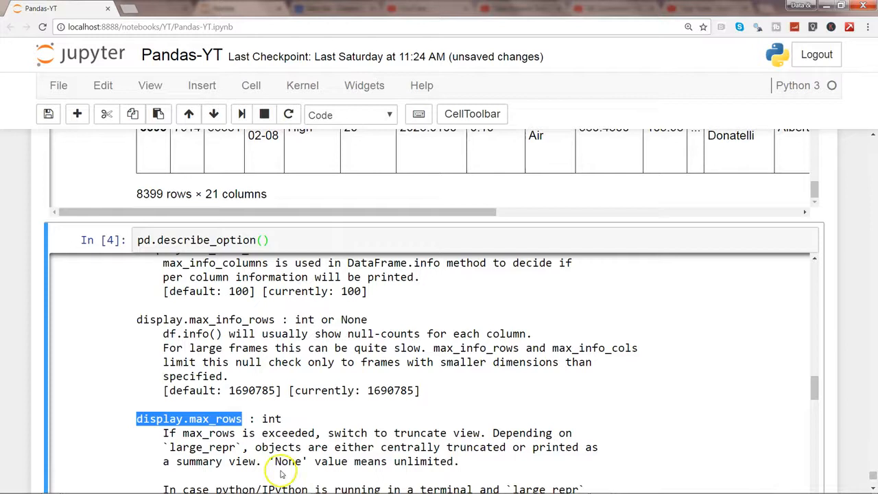
double_click(288, 461)
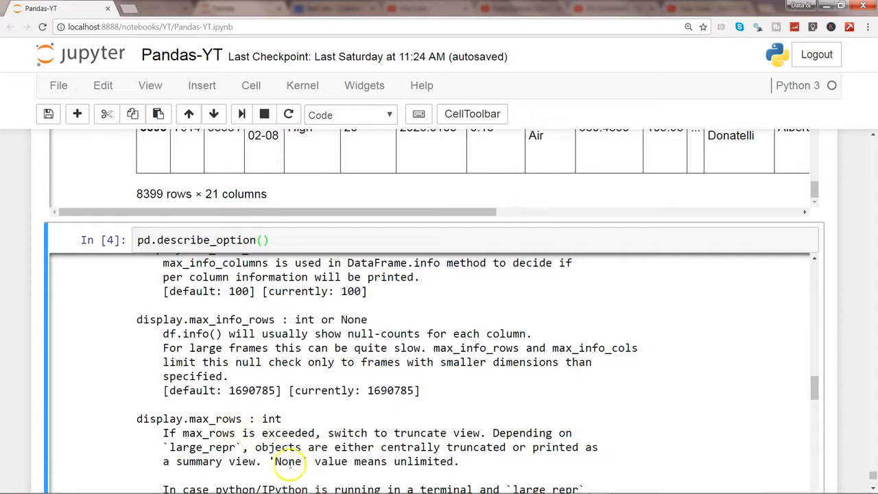
mouse_move(291, 461)
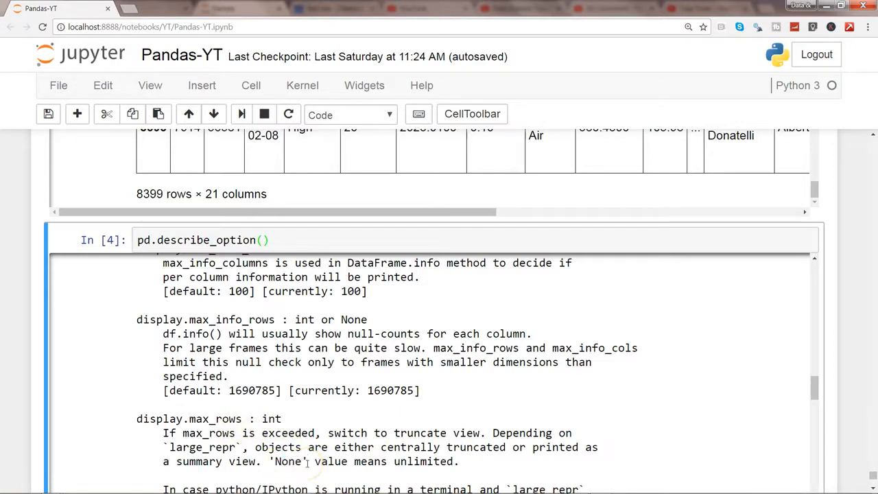
mouse_move(226, 348)
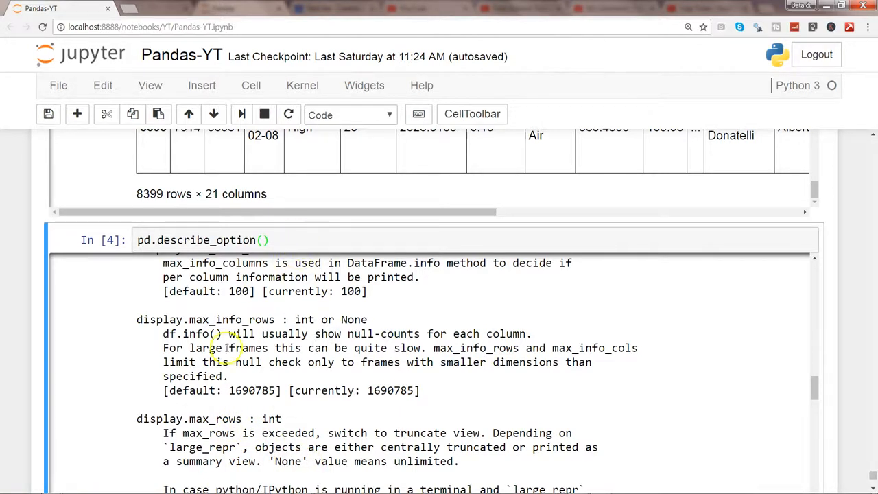
double_click(156, 418)
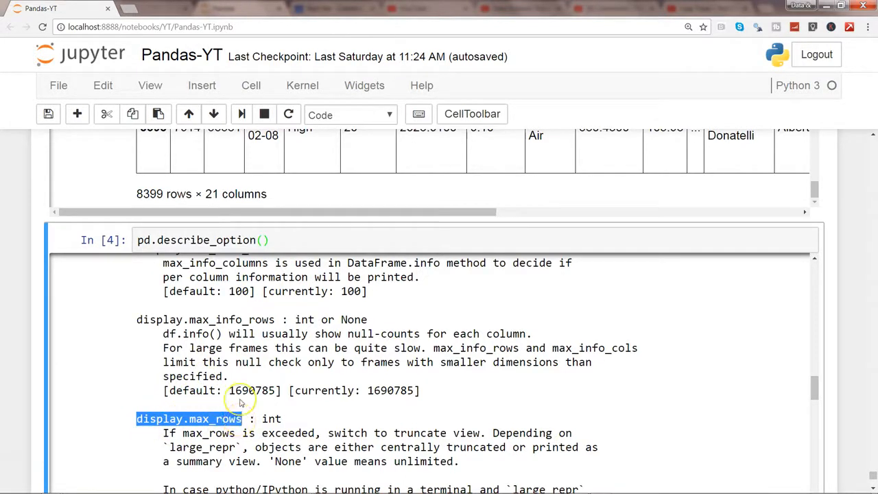
mouse_move(863, 455)
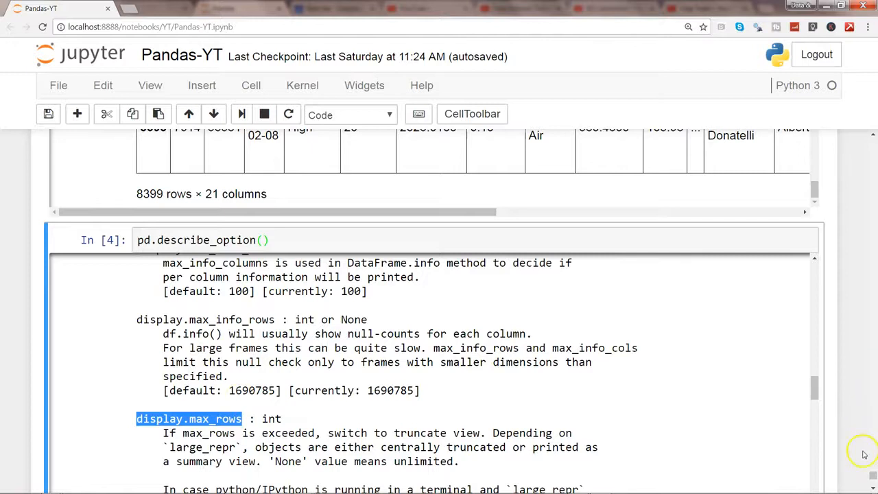
scroll(down, 3)
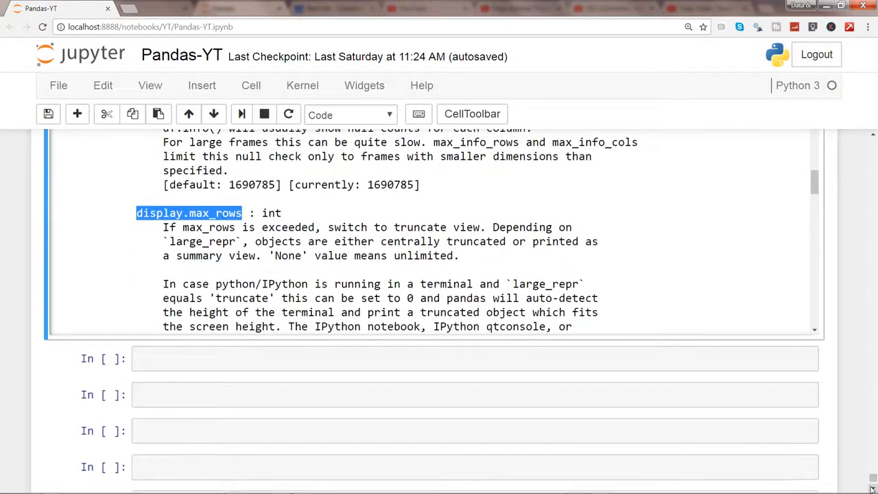
Step: Run pd.get_option('display.max_rows') in a new cell, returning 60
text(p)
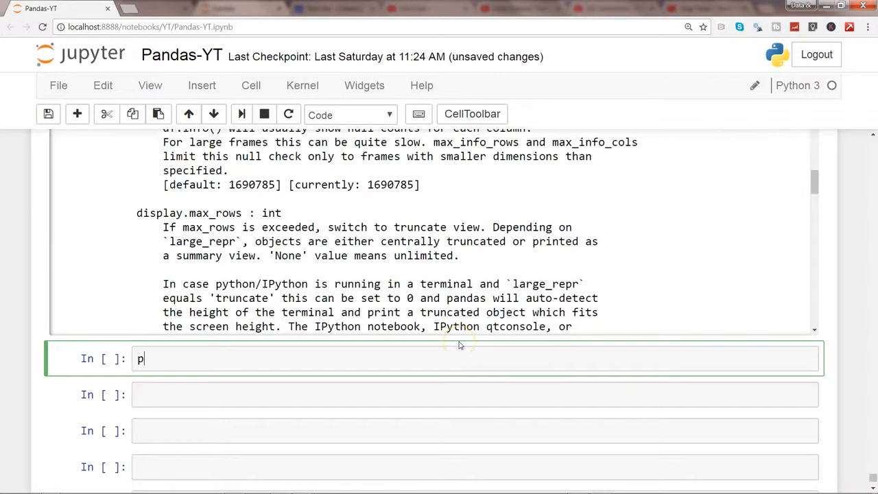
text(d.get)
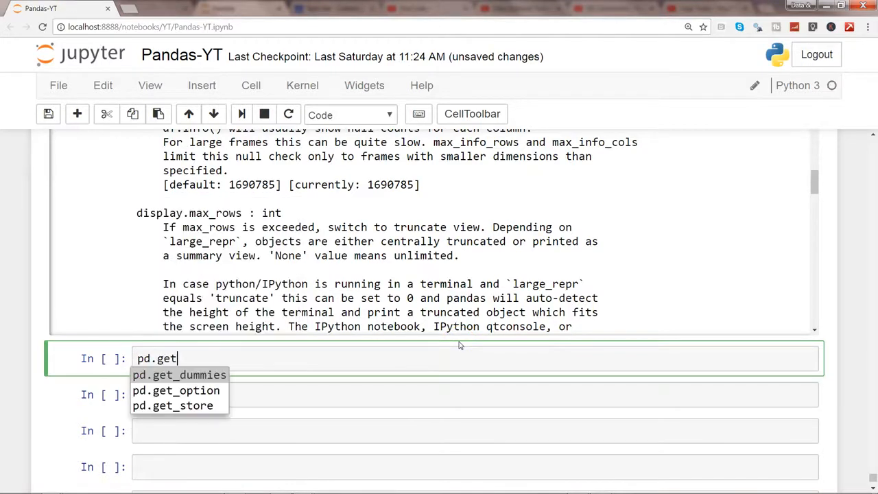
key(Down)
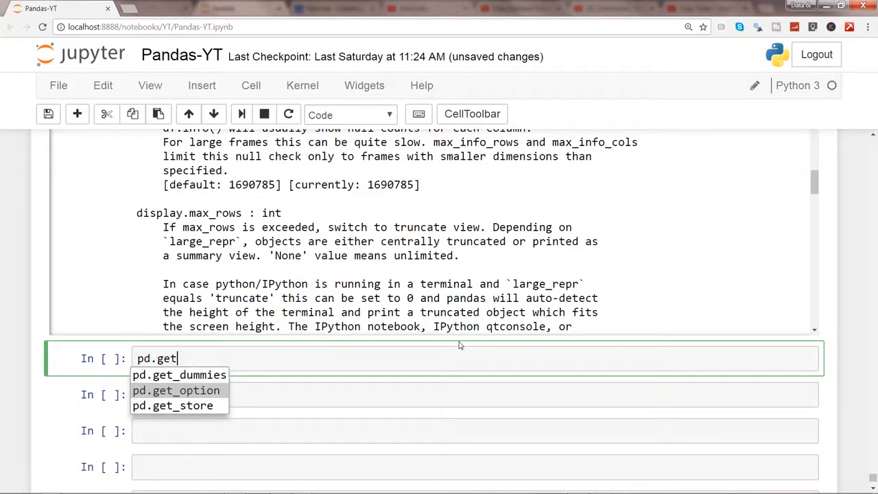
click(175, 390)
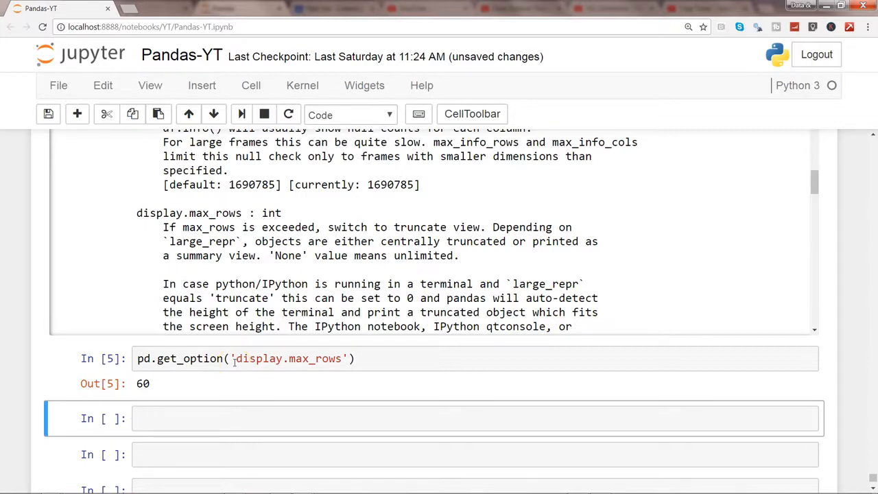
double_click(288, 359)
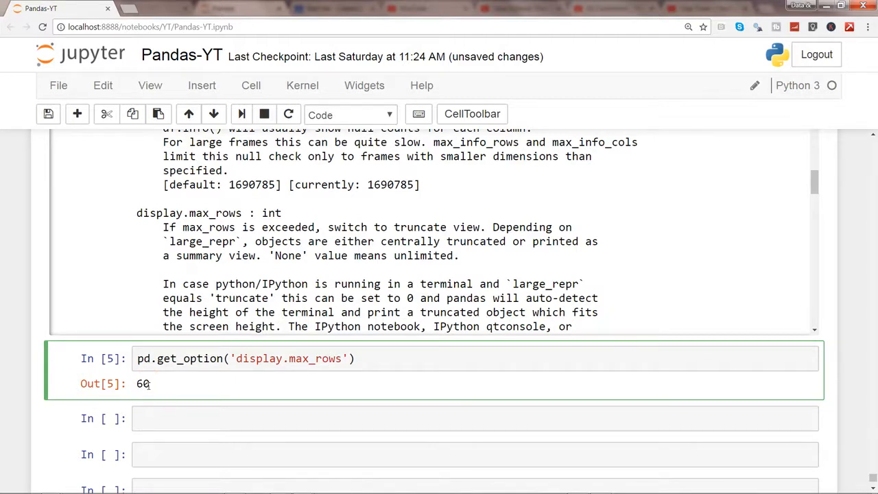
mouse_move(264, 362)
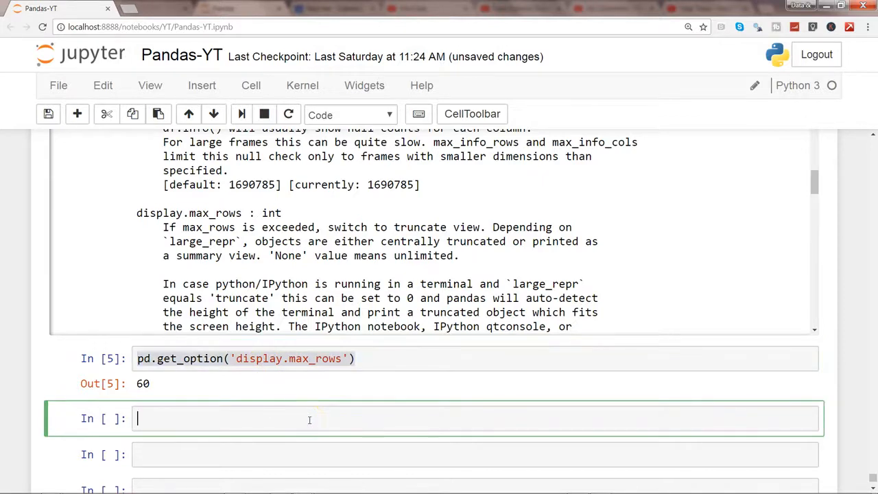
Step: Run pd.get_option('display.max_columns') in a new cell, returning 20
text(pd.get_option('display.max_rows'))
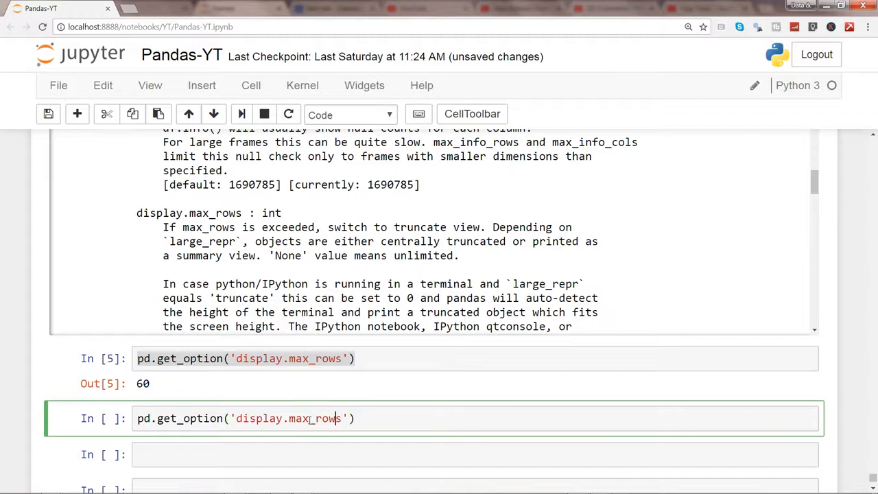
double_click(308, 419)
text(col)
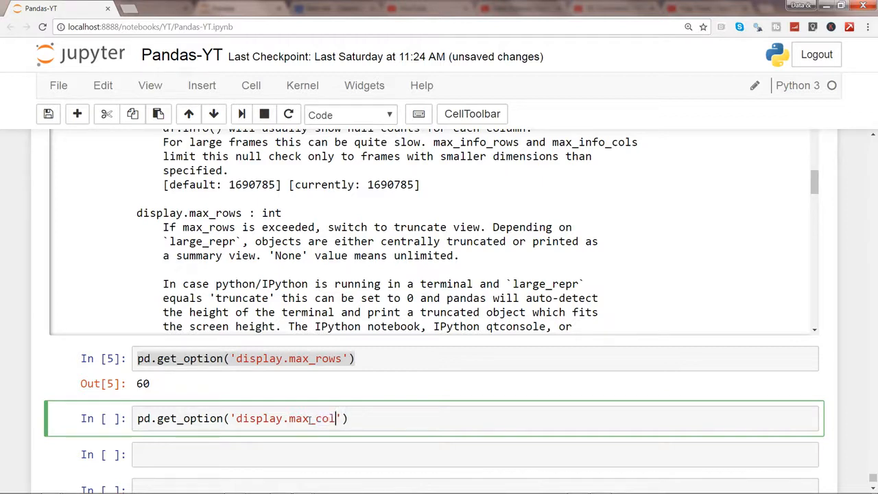
text(umns)
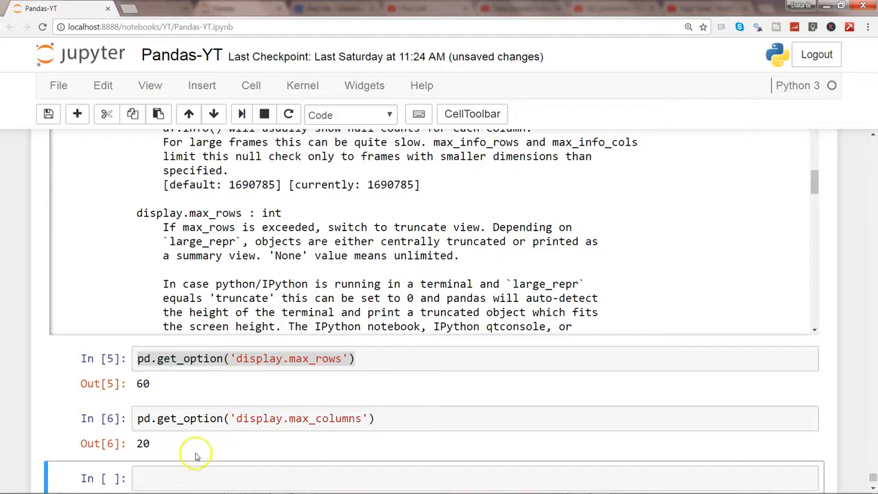
click(158, 428)
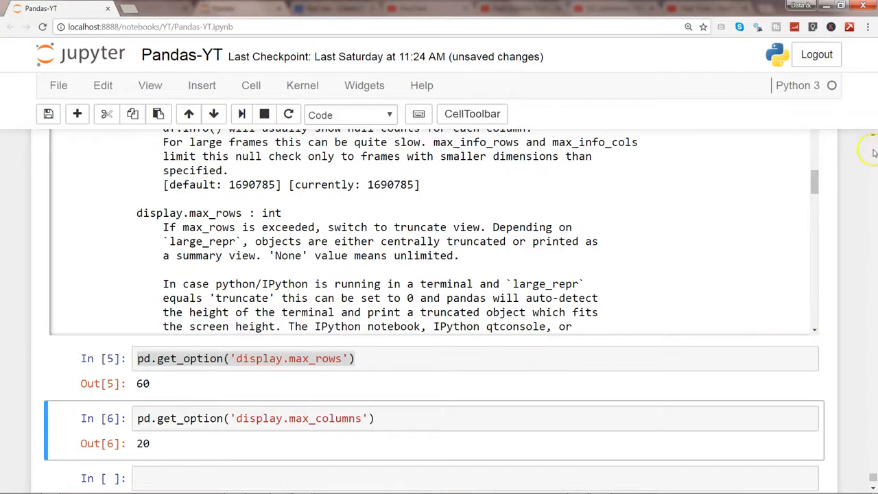
scroll(down, 3)
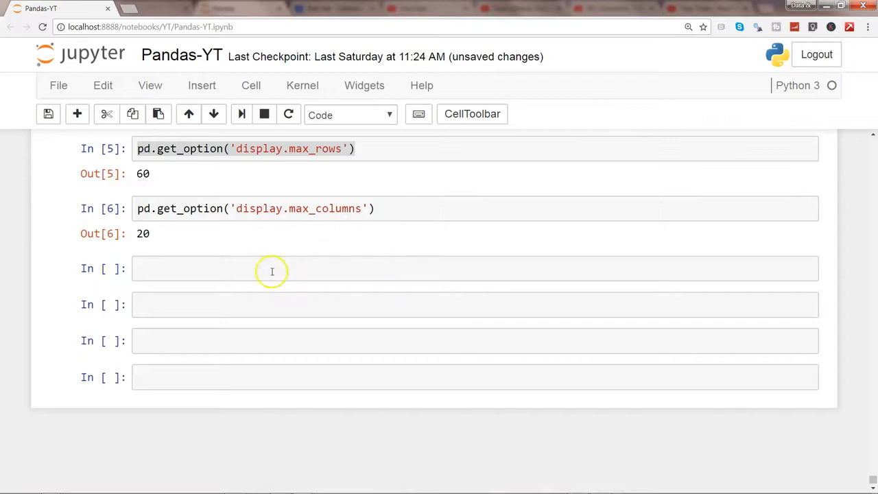
Step: Start pd.set_option('display.max_rows', in an empty cell, reusing the option name from cell 5
click(272, 267)
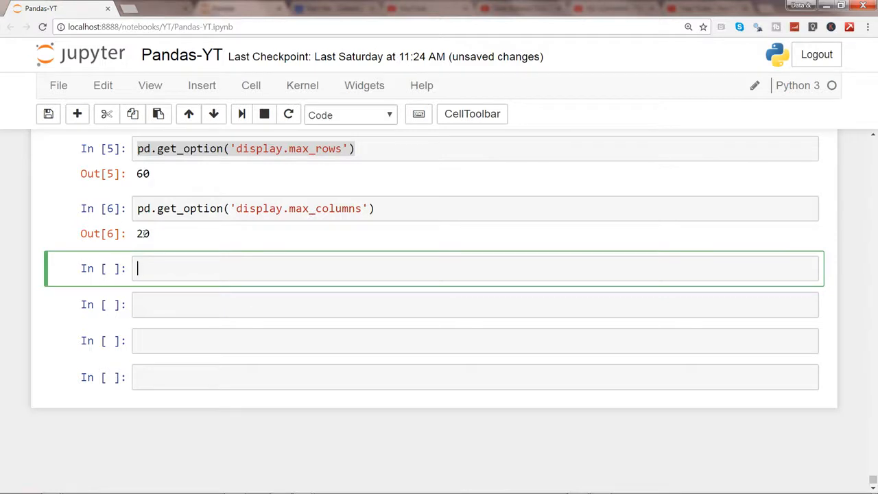
text(pd.)
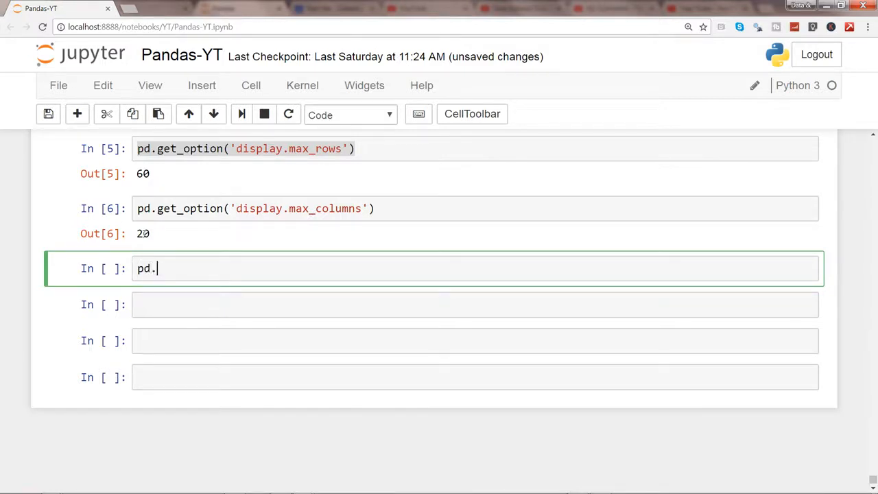
text(set_option()
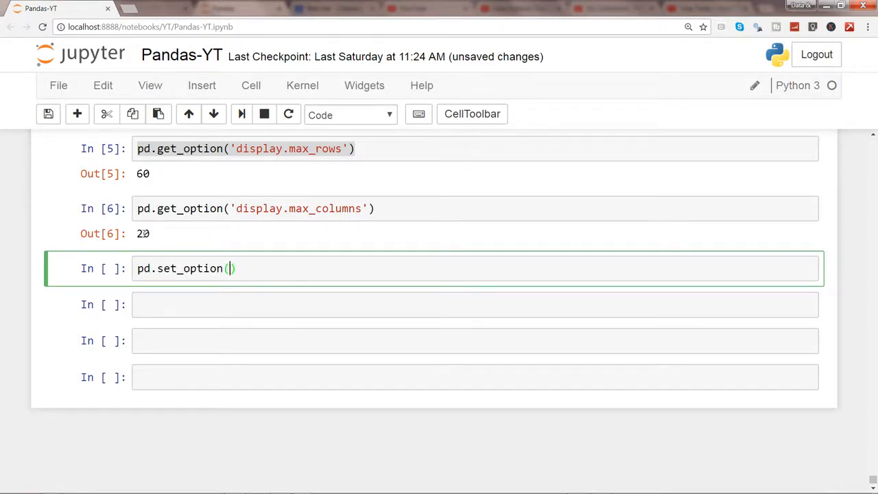
mouse_move(249, 173)
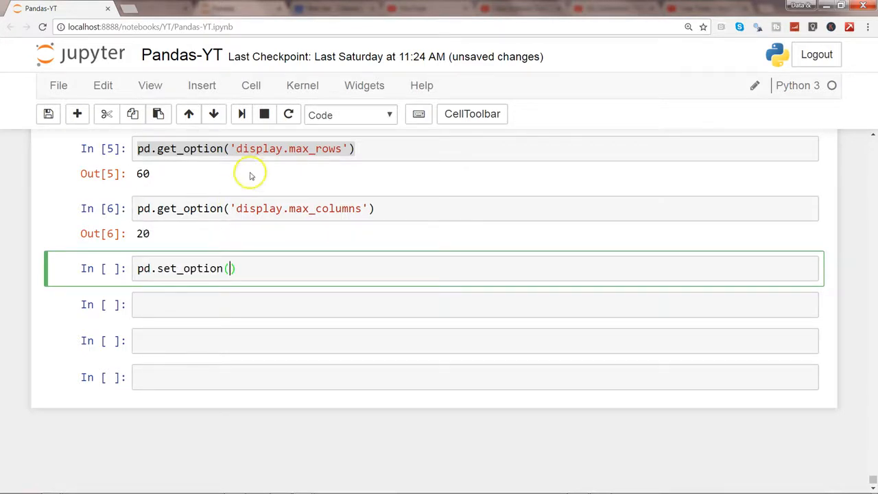
click(247, 148)
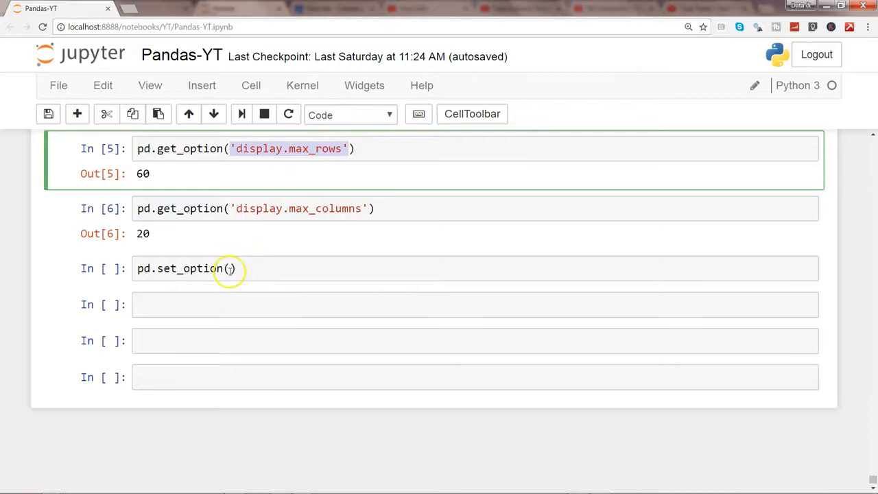
text('display.max_rows')
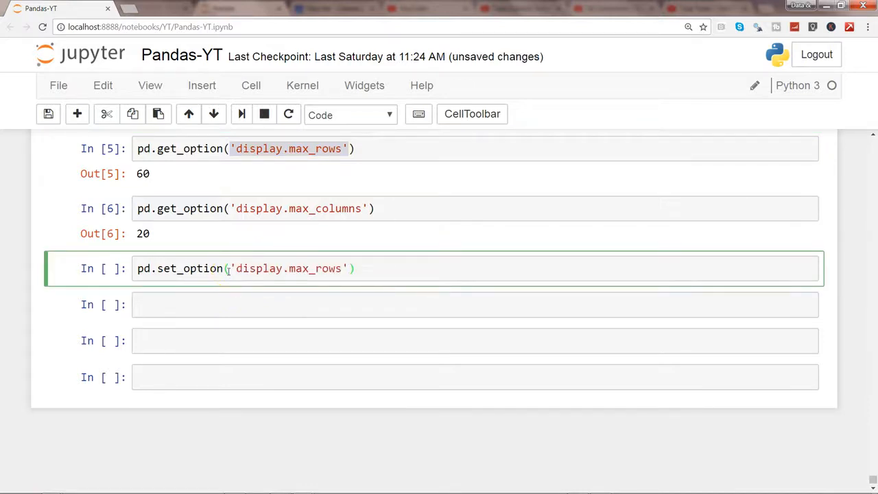
text(,)
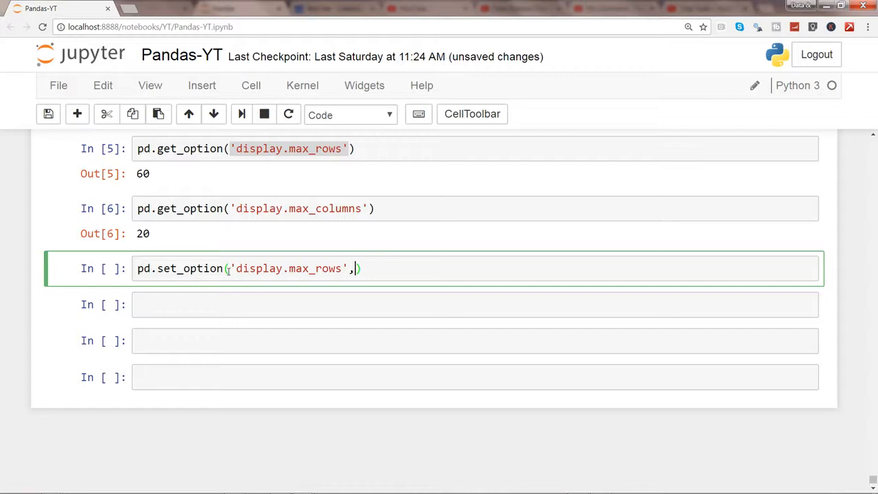
mouse_move(267, 288)
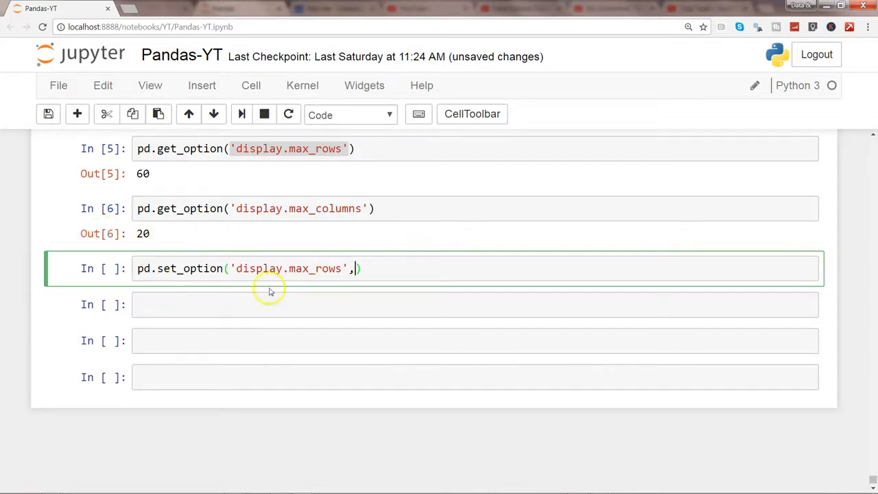
mouse_move(225, 209)
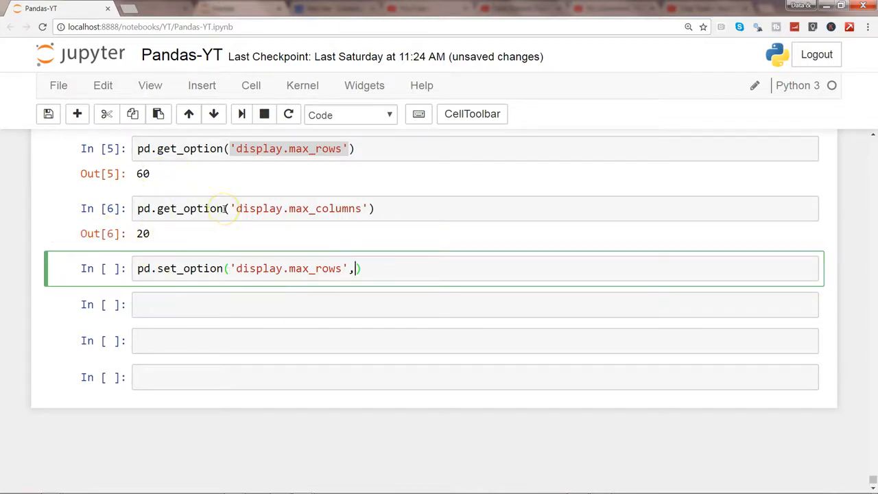
Step: Replace the value 9000 with None so the cell reads pd.set_option('display.max_rows', None)
text(9000)
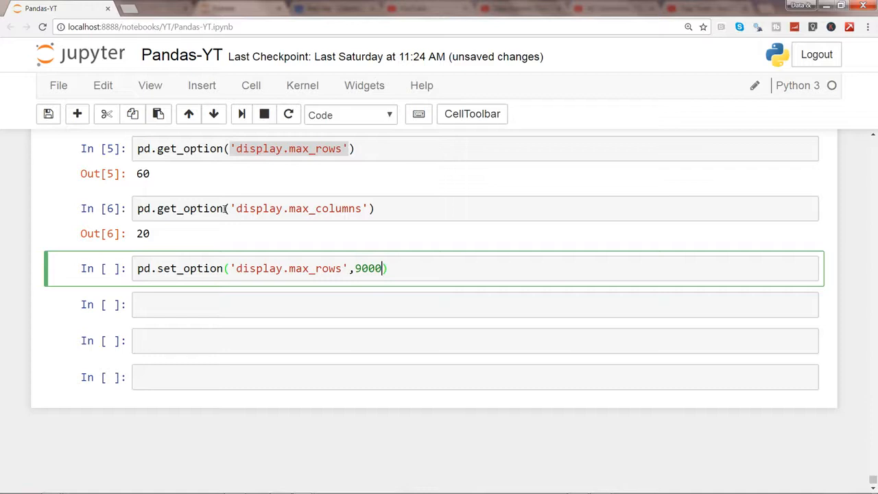
key(BackSpace)
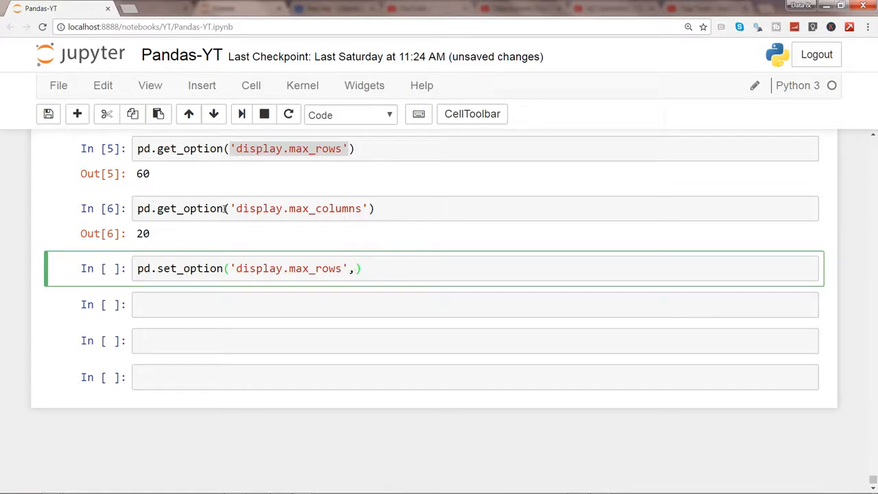
text(None)
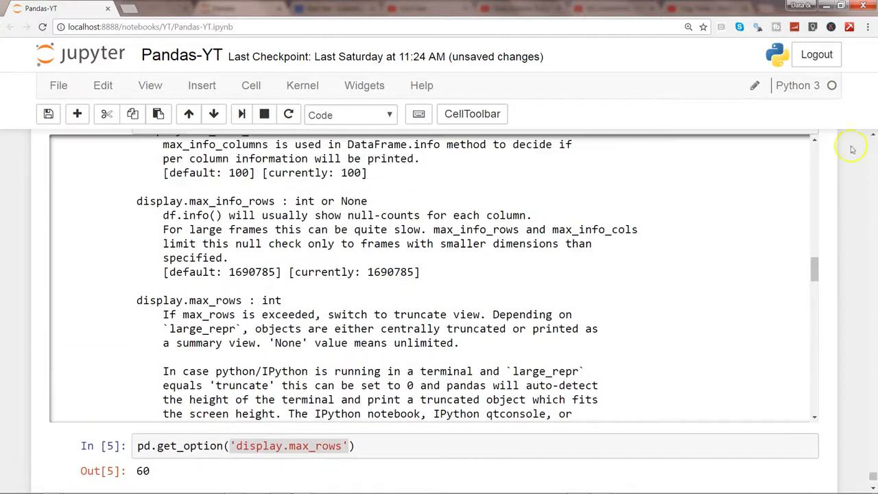
Step: Confirm in the describe_option text that None means unlimited rows, then run the set_option cell
double_click(352, 200)
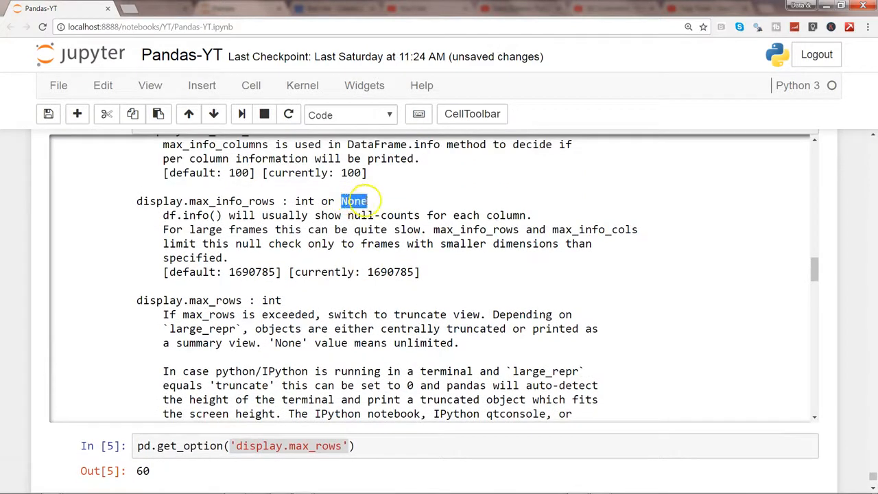
mouse_move(383, 287)
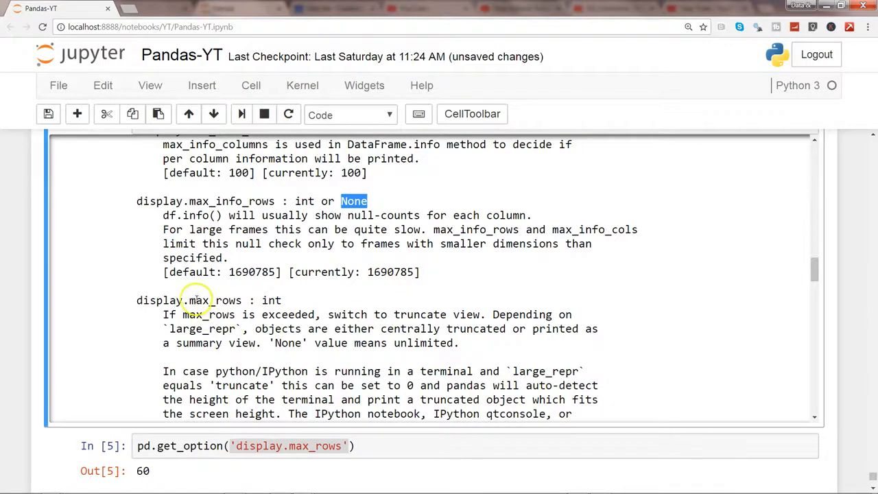
double_click(215, 300)
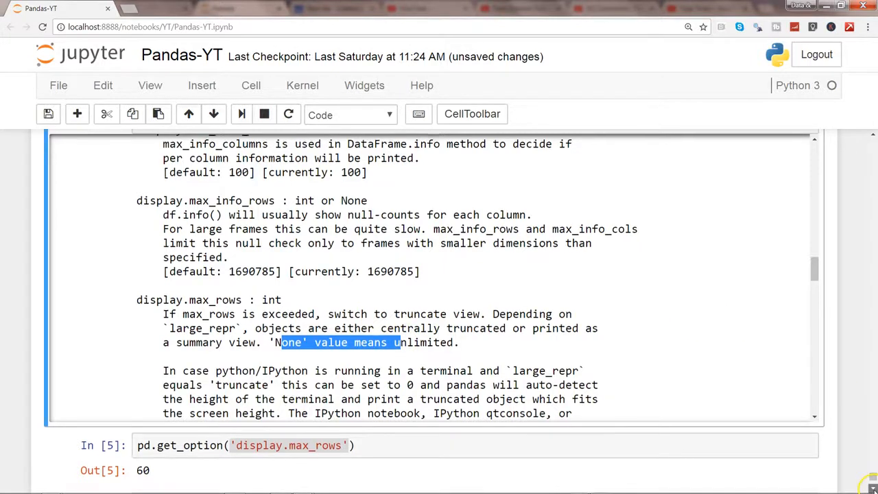
scroll(down, 3)
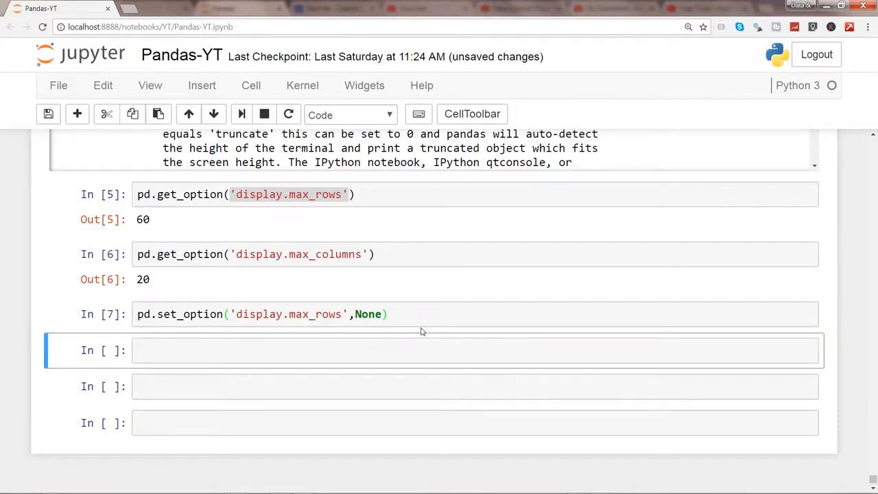
Step: Run orders again so the full table of 8399 rows is listed
text(orde)
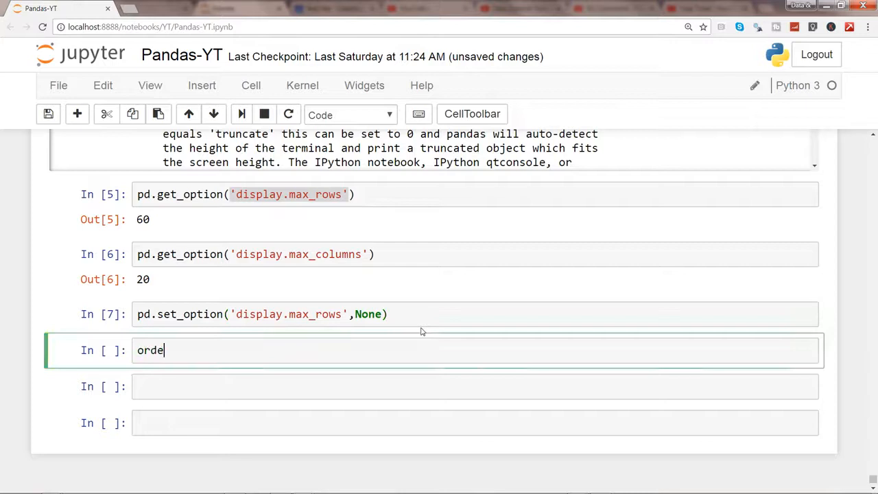
text(s)
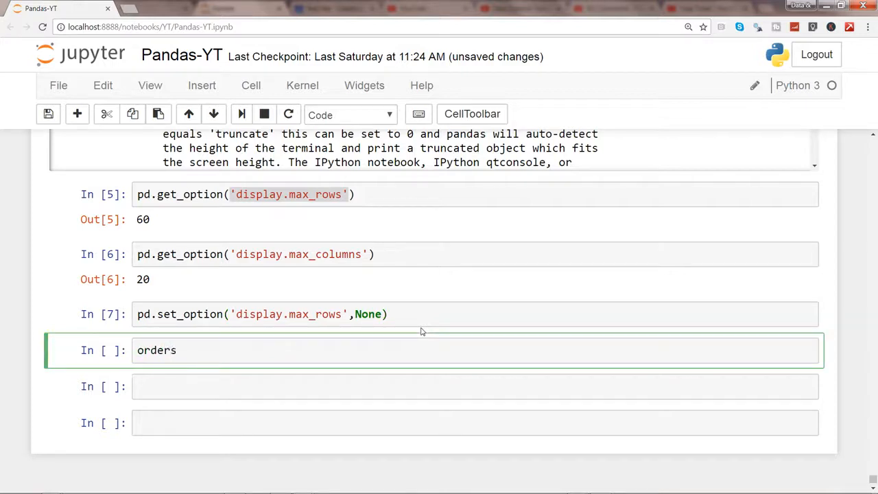
key(shift+enter)
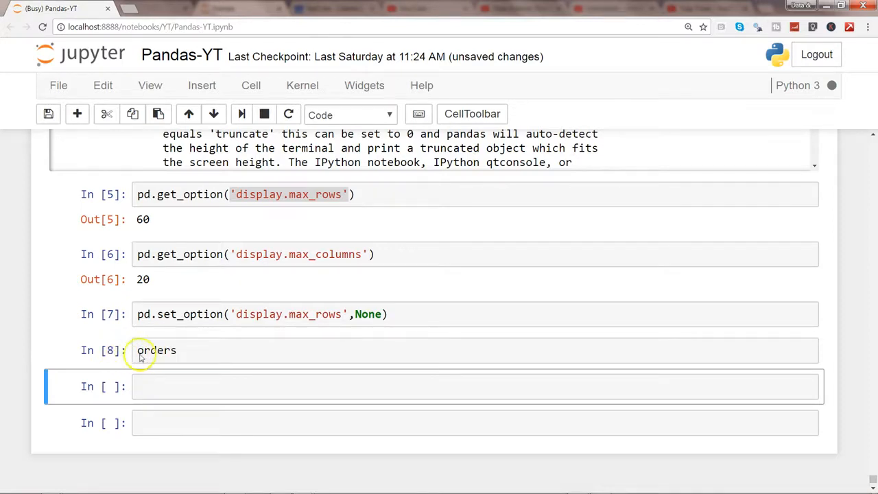
mouse_move(192, 360)
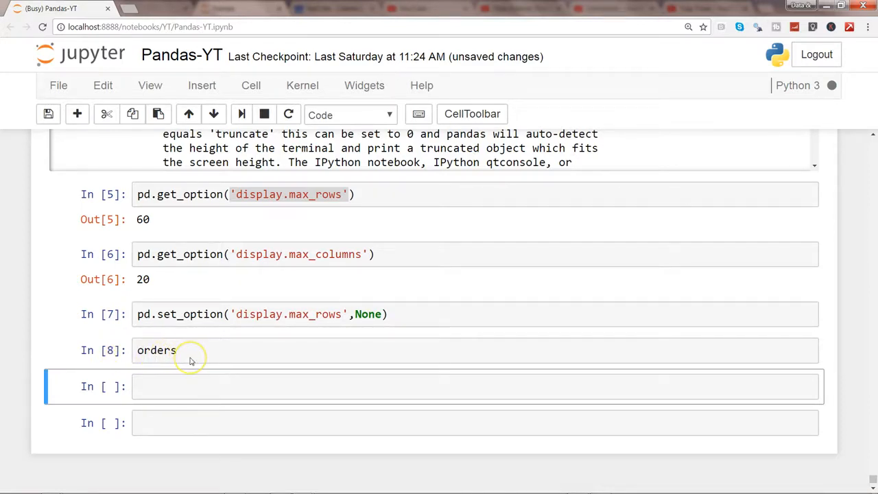
key(shift+enter)
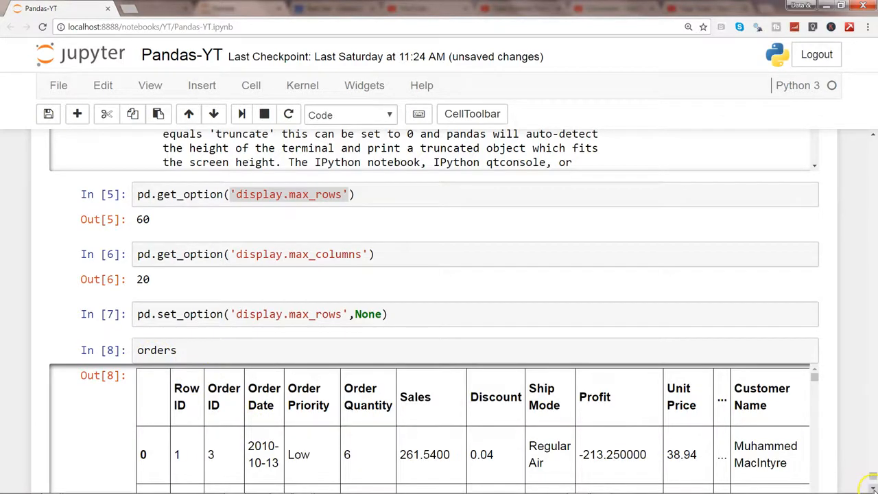
Step: Scroll through the full output down to index 8398 and the 8399 rows × 21 columns count
scroll(down, 3)
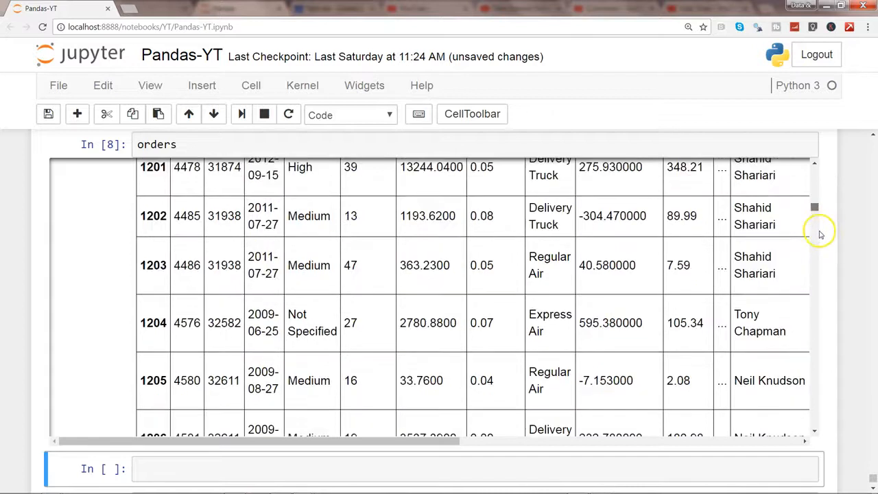
scroll(down, 3)
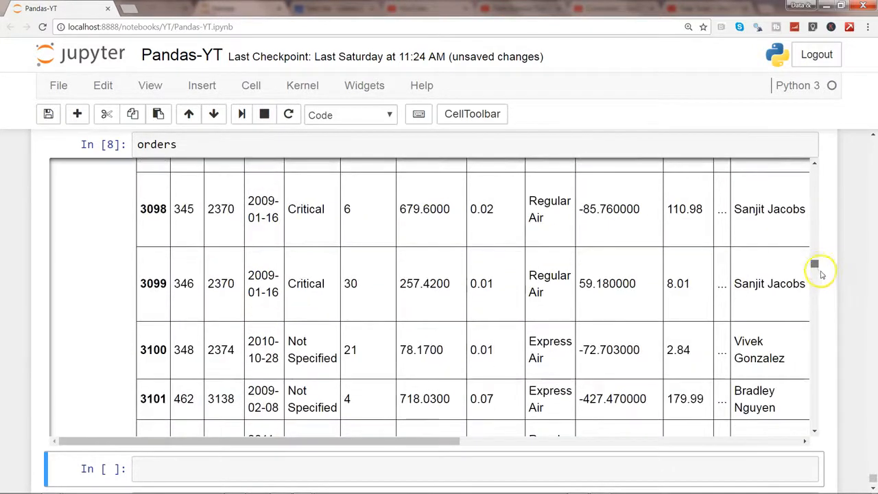
scroll(down, 3)
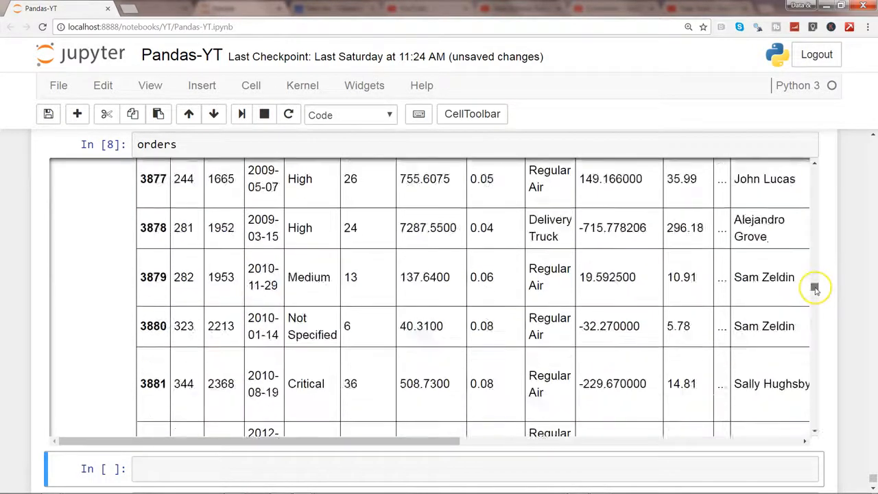
scroll(down, 3)
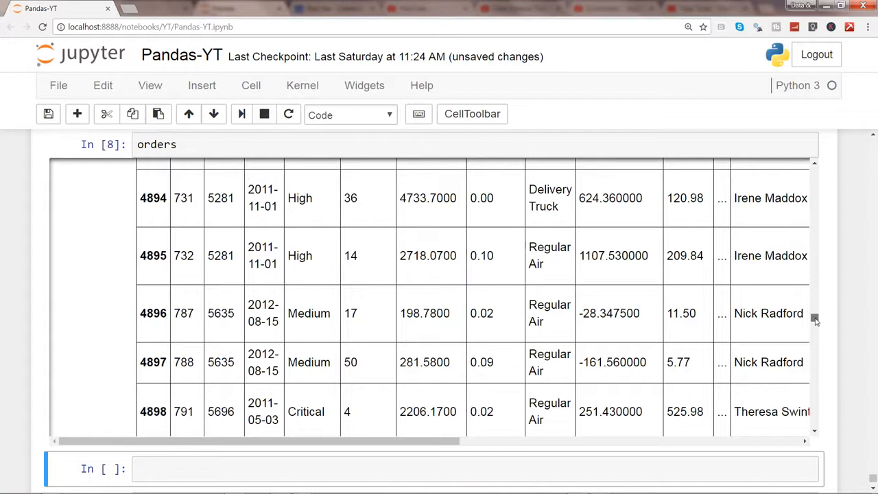
scroll(down, 3)
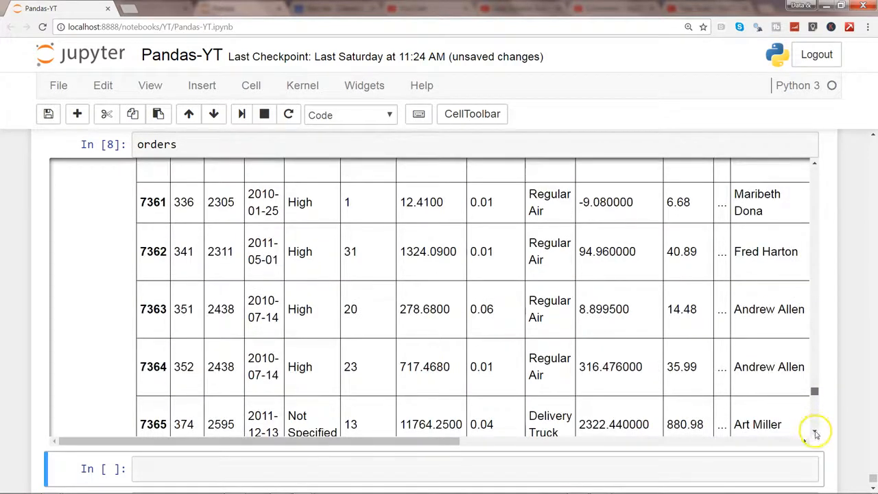
scroll(down, 3)
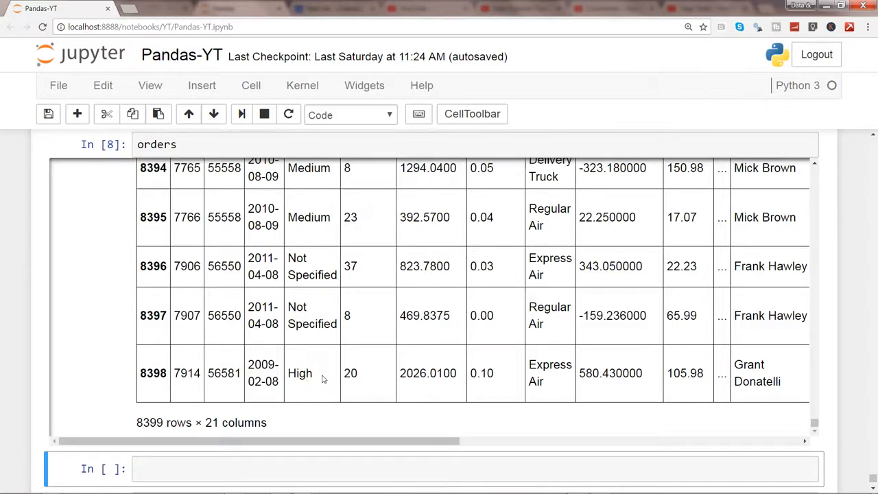
mouse_move(872, 137)
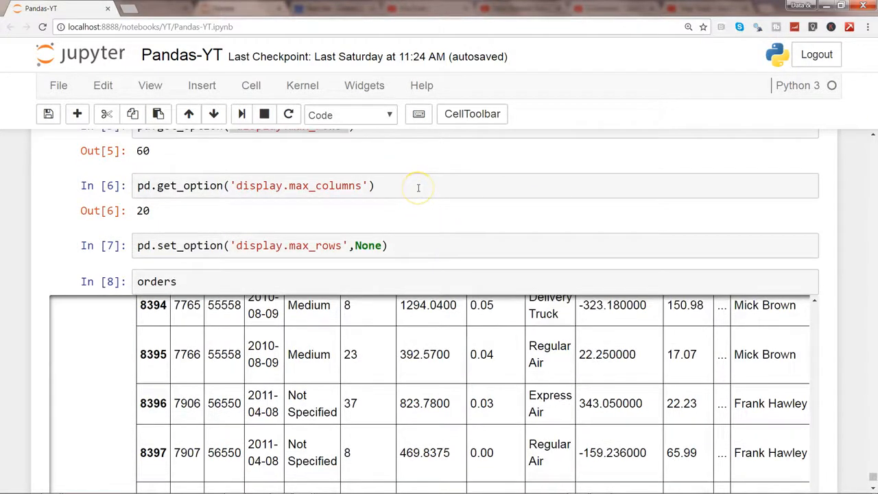
click(418, 185)
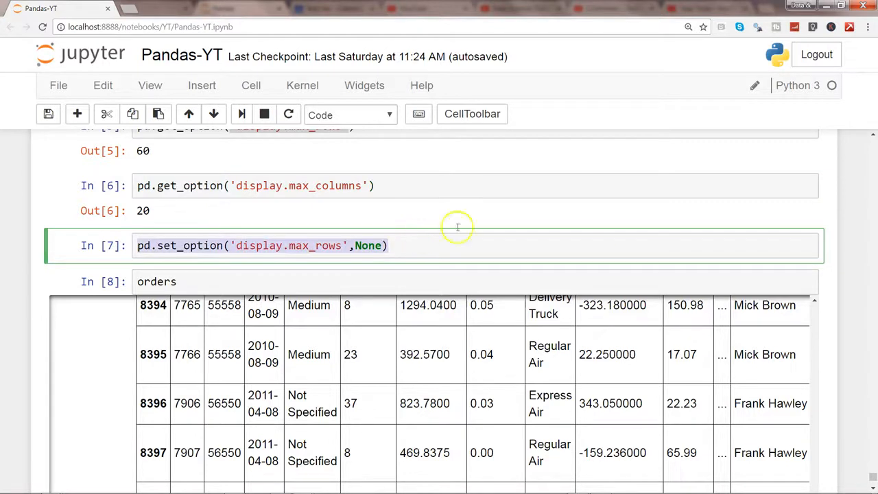
mouse_move(726, 310)
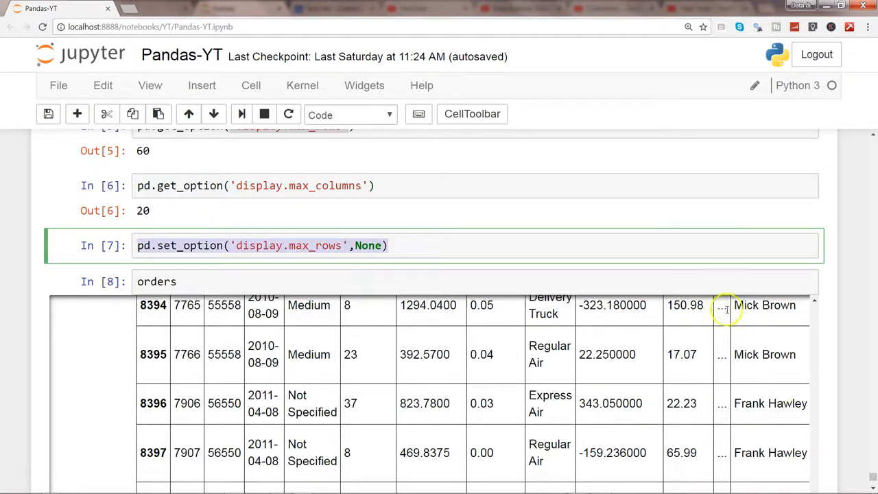
click(722, 305)
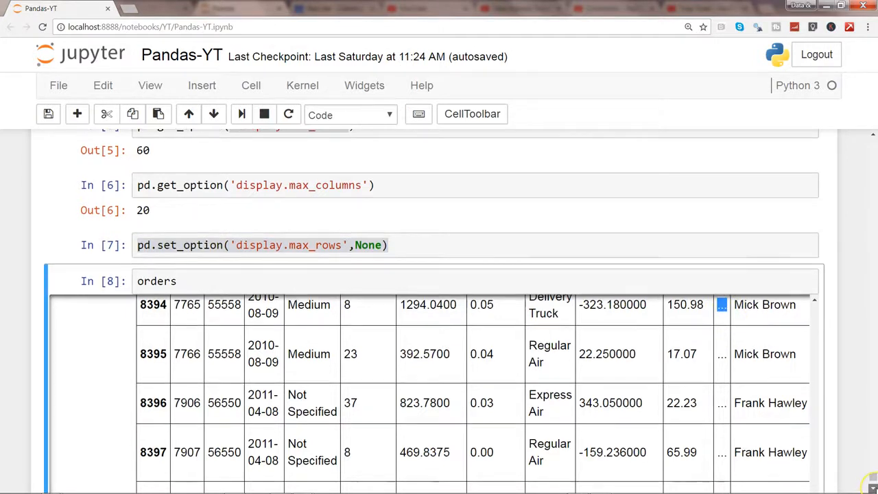
scroll(down, 3)
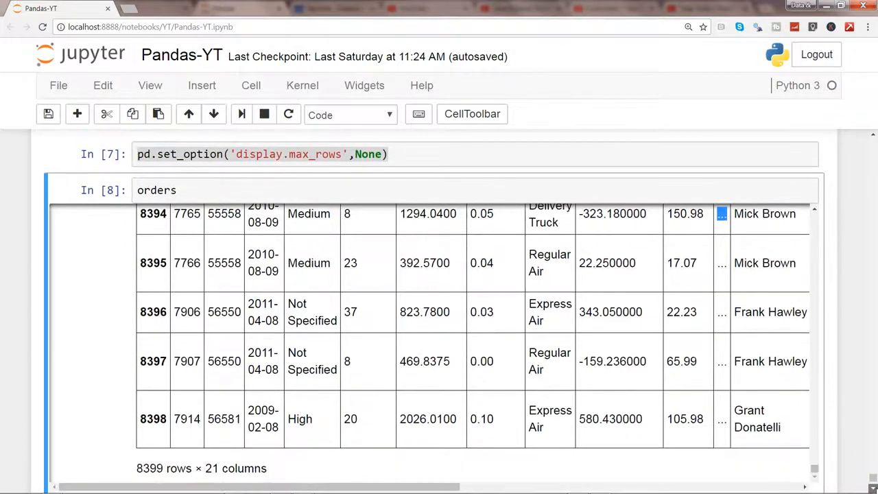
scroll(down, 3)
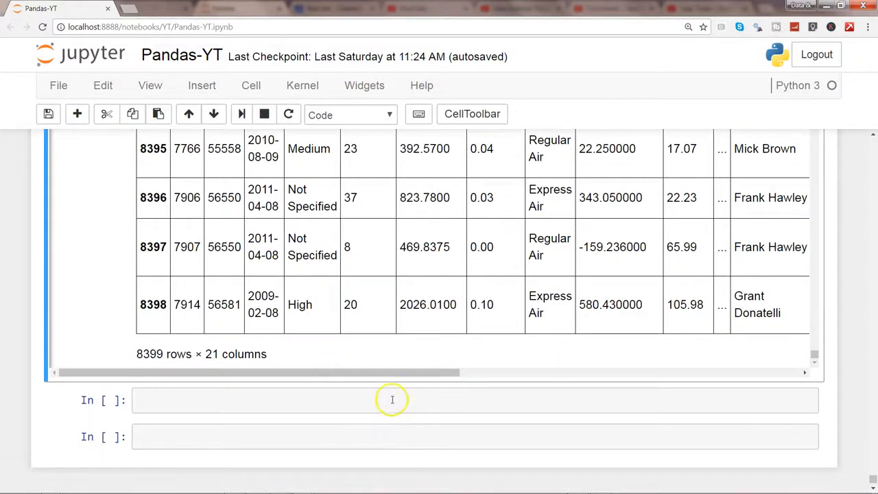
Step: Run pd.set_option('display.max_columns',None) and then orders.head(2)
text(pd.set_option('display.max_rows',None))
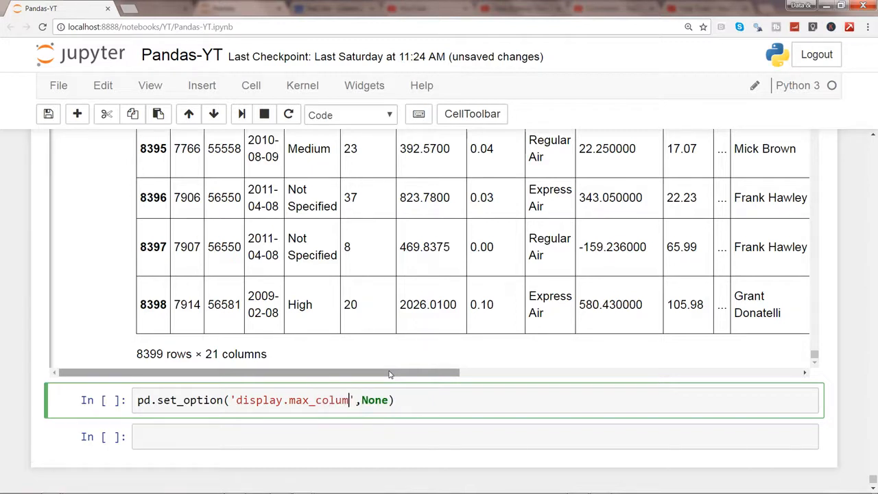
text(ns)
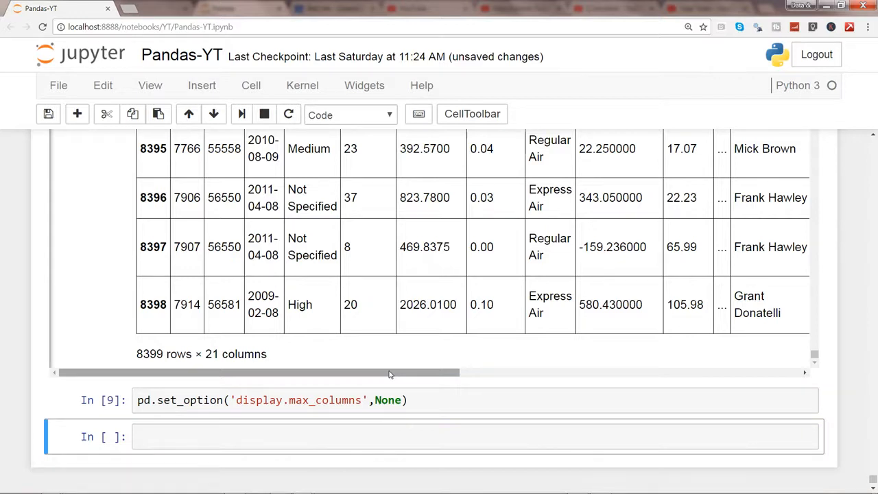
text(orders.hea)
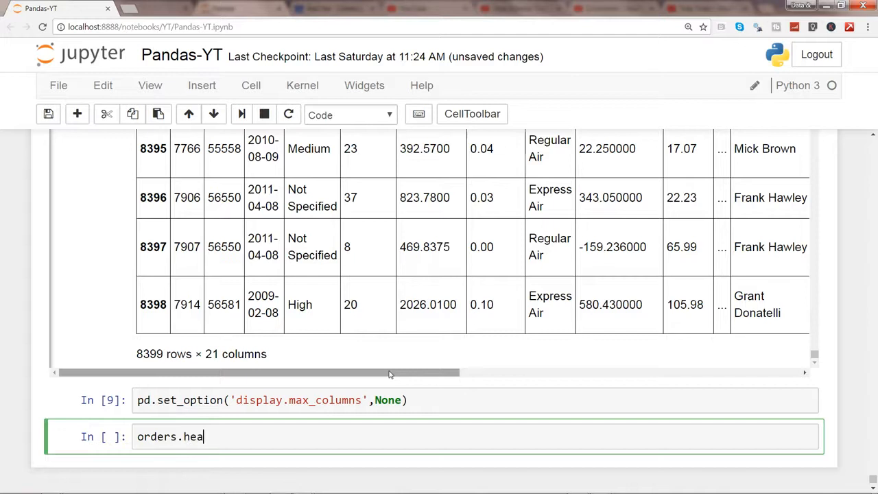
text(d())
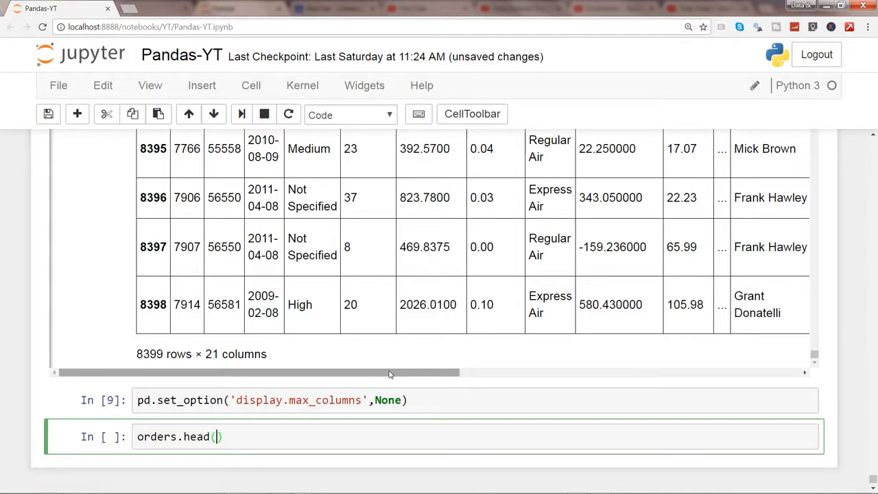
text(2)
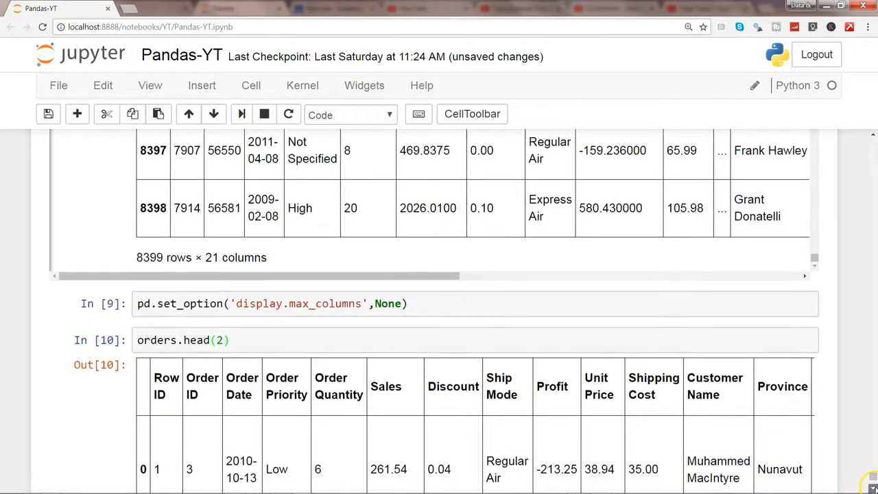
Step: Scroll the two-row output horizontally to see every column without ellipsis
scroll(down, 3)
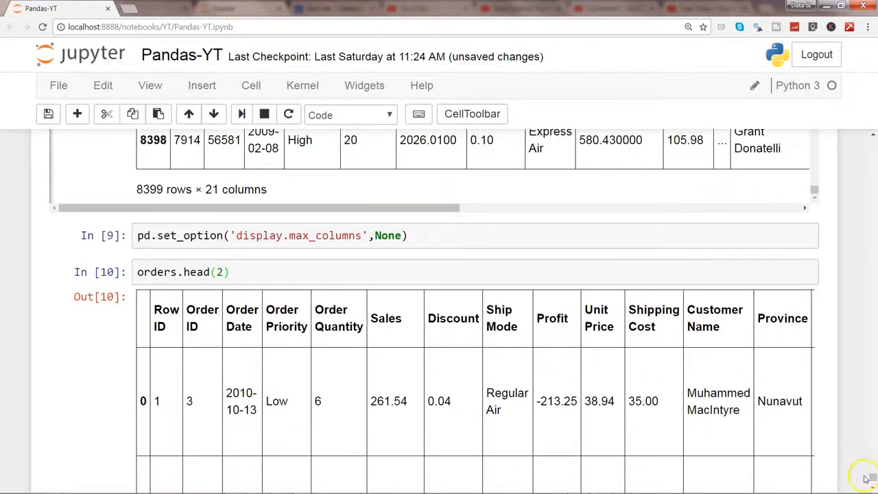
scroll(down, 3)
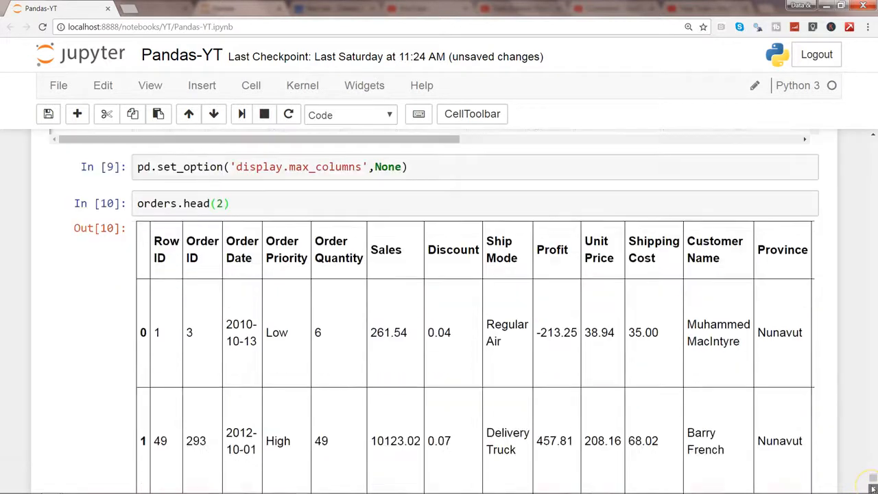
scroll(down, 3)
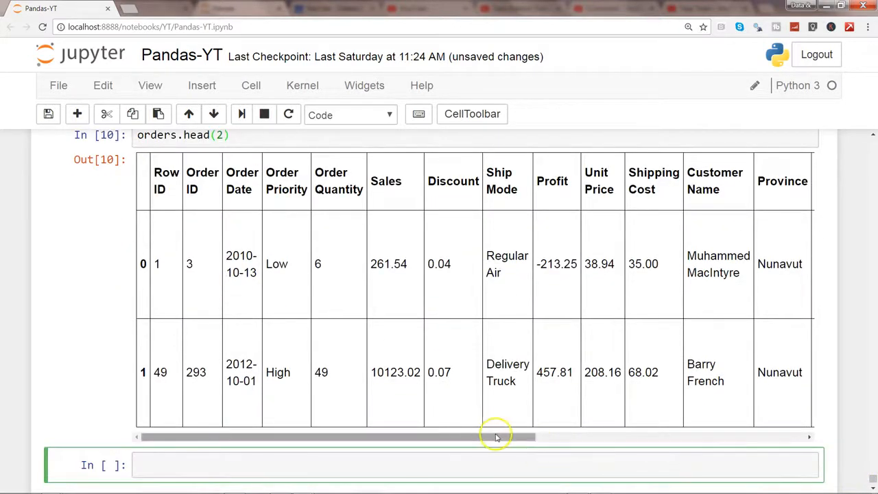
drag(497, 437, 760, 434)
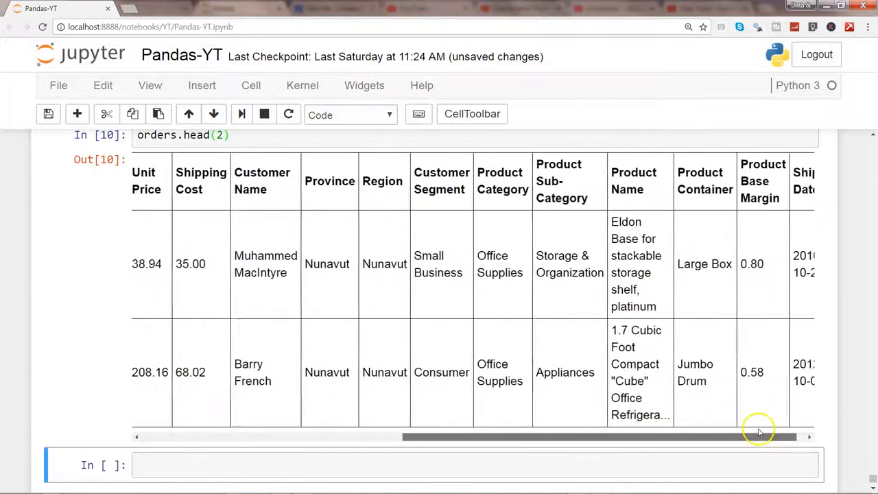
drag(757, 436, 308, 436)
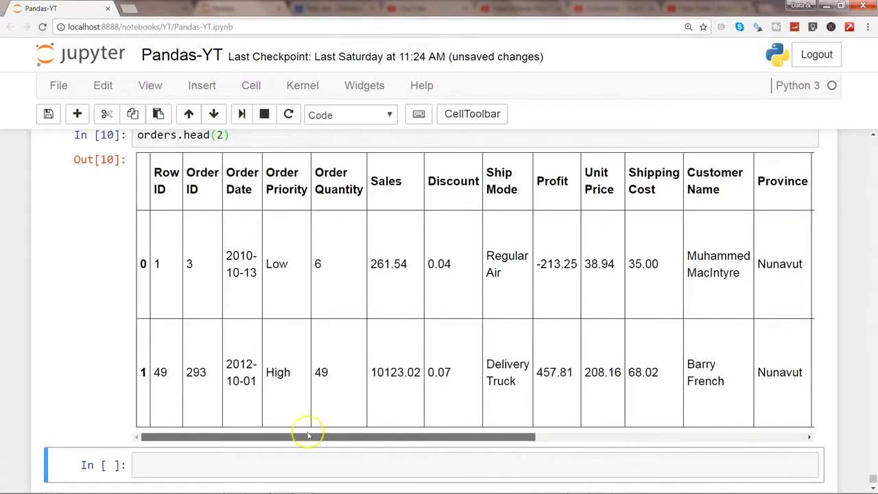
click(286, 465)
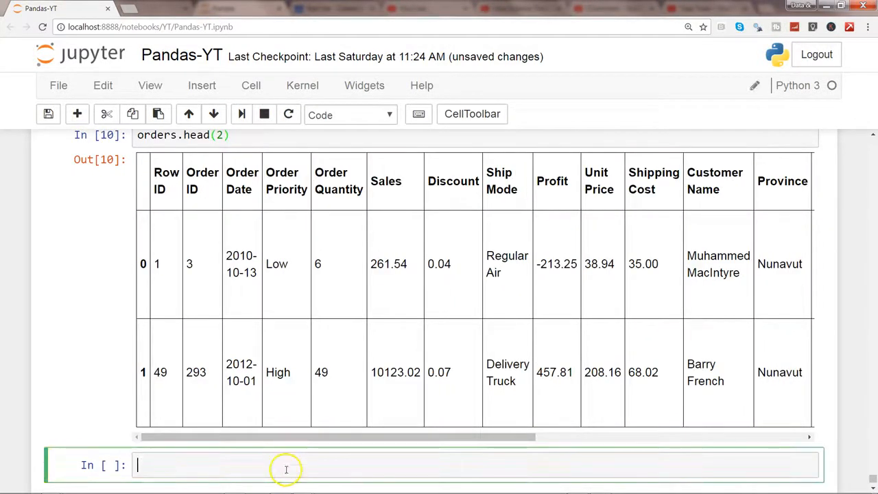
mouse_move(850, 418)
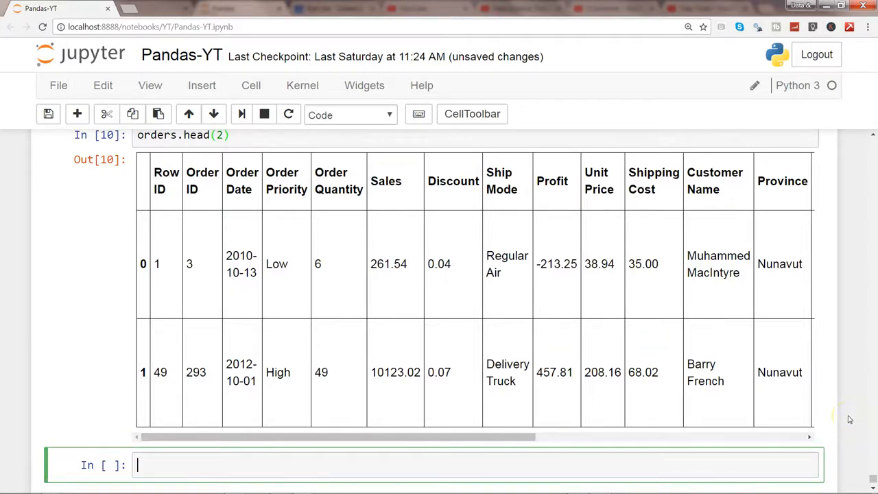
mouse_move(871, 136)
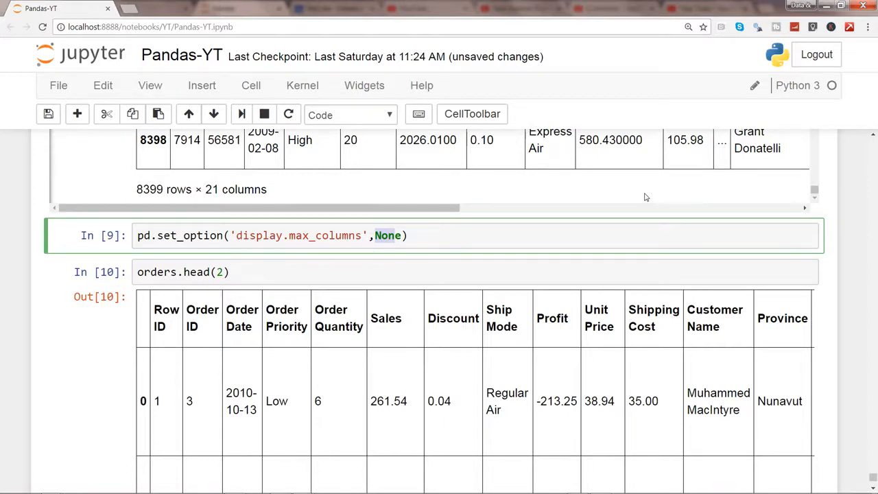
mouse_move(546, 419)
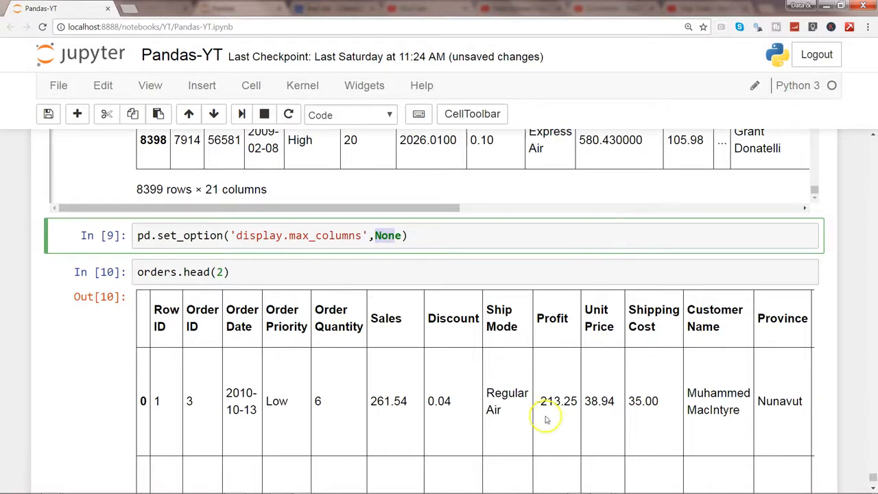
mouse_move(497, 370)
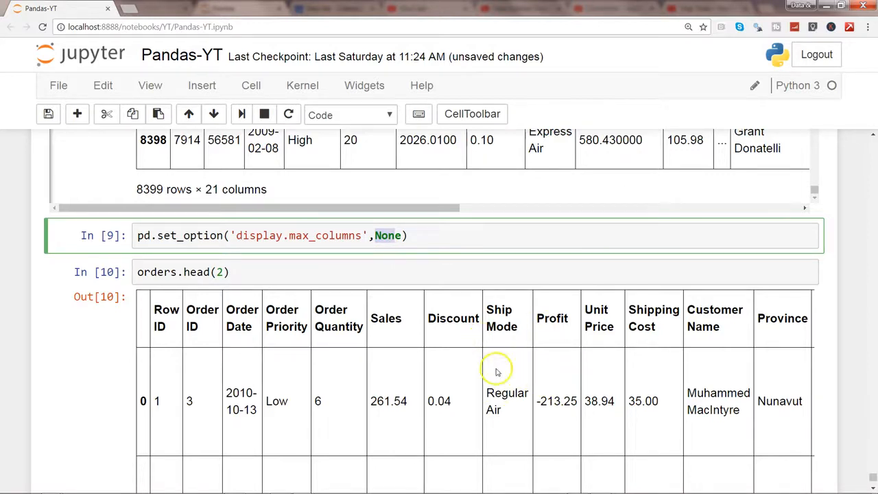
mouse_move(510, 365)
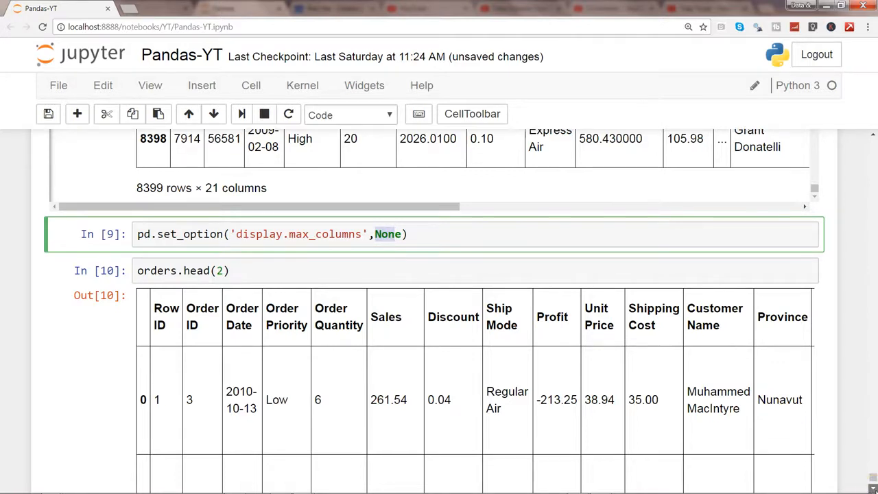
Step: Run pd.reset_option('display.max_rows') to restore the default row limit
scroll(down, 3)
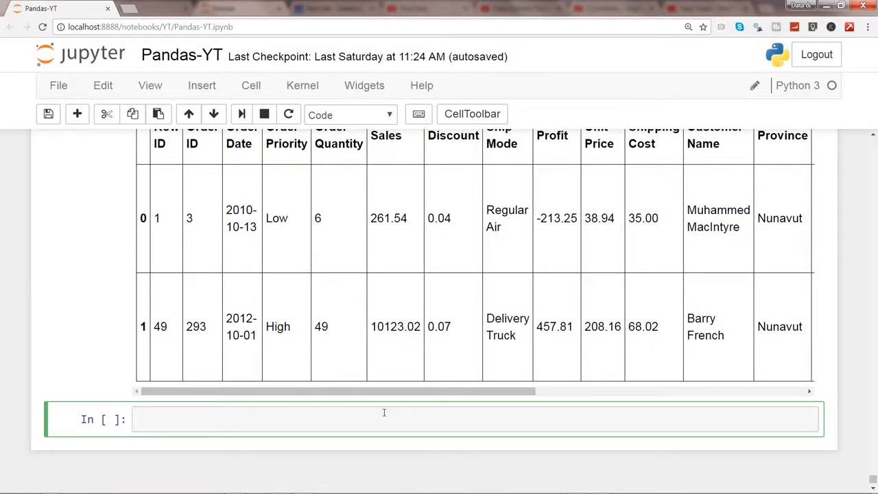
text(pd.rese)
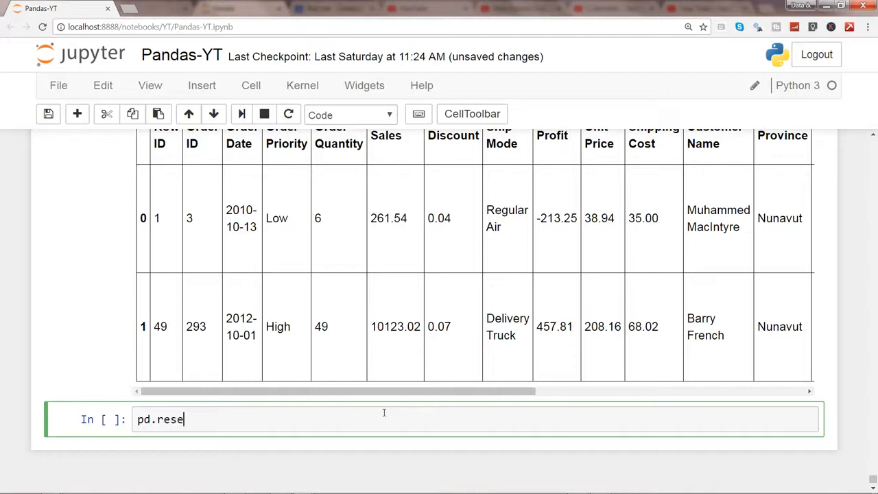
text(t_option())
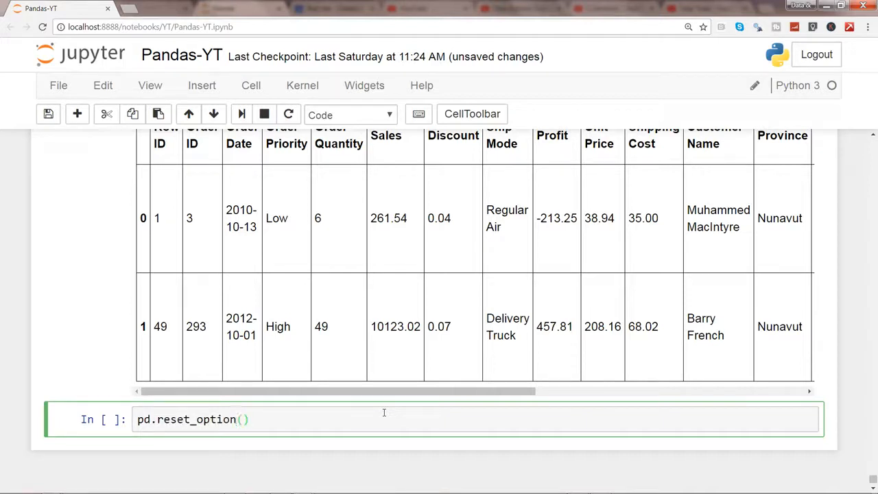
text('display')
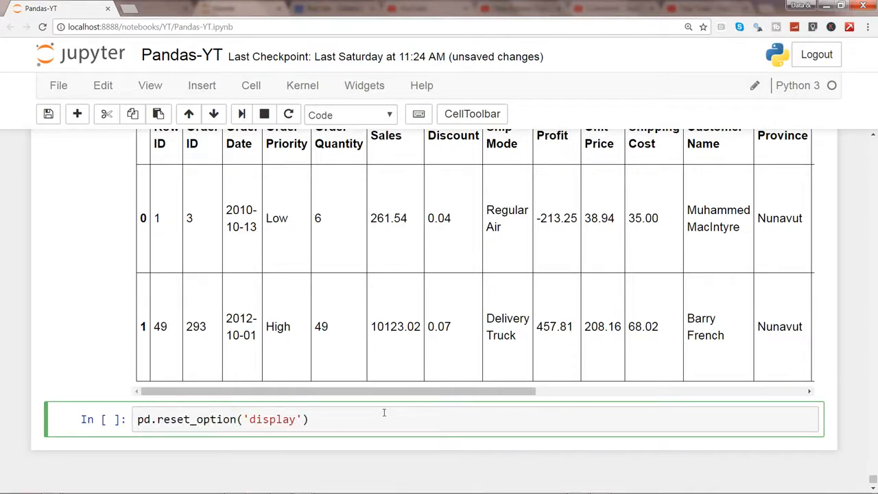
text(.max_)
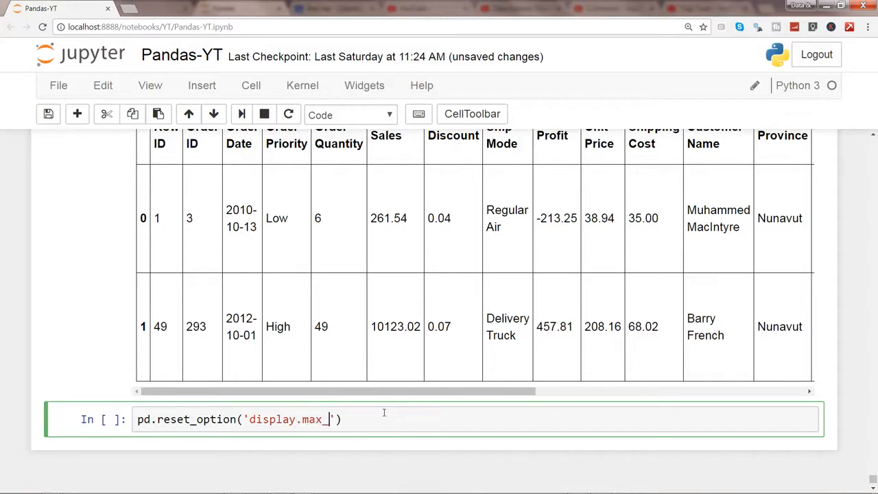
text(rows)
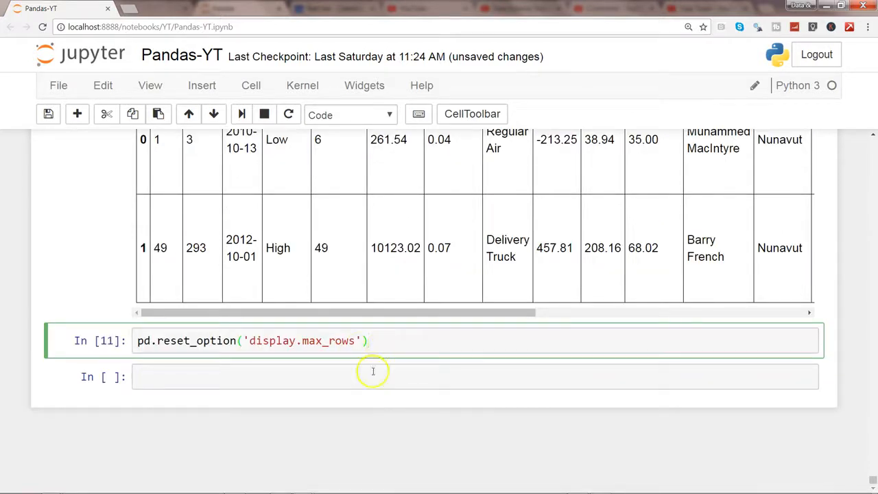
Step: Run pd.reset_option('display.max_columns') in the next cell to restore the default column limit
click(372, 376)
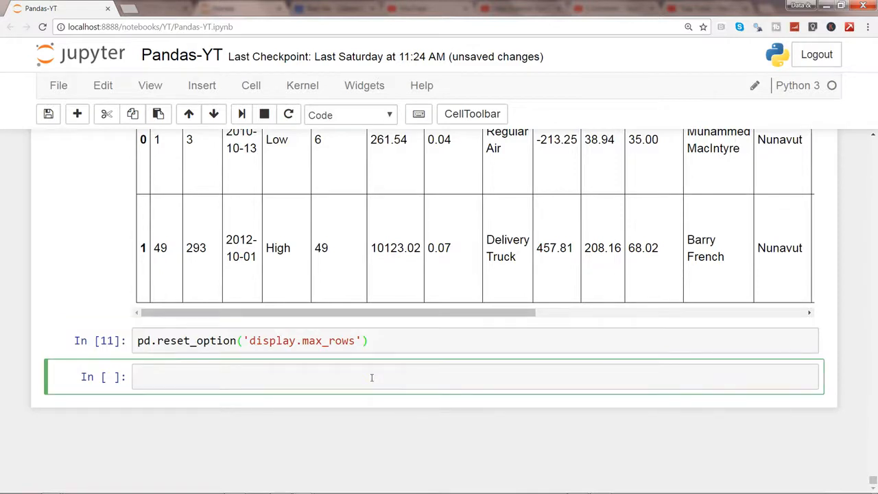
text(pd.)
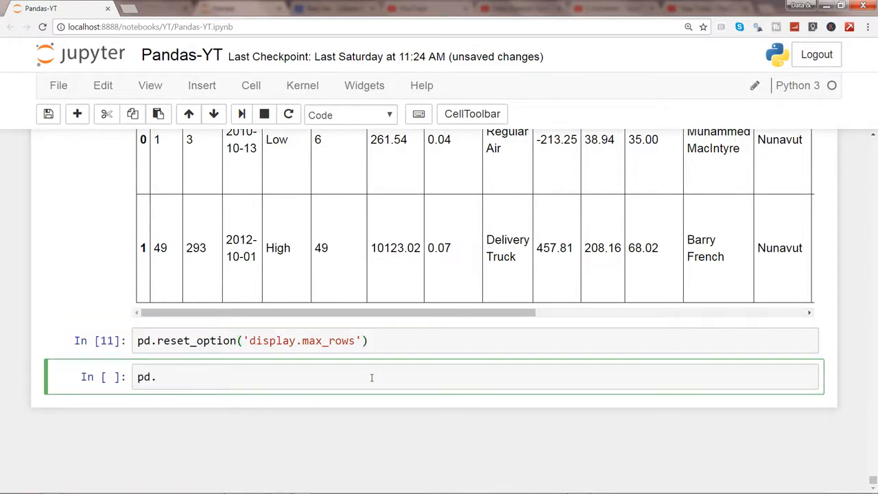
text(rest)
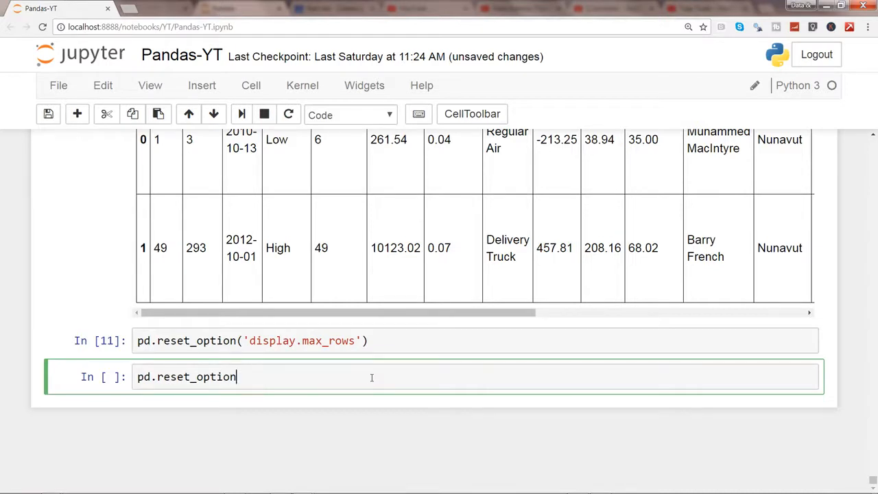
text(('displ'))
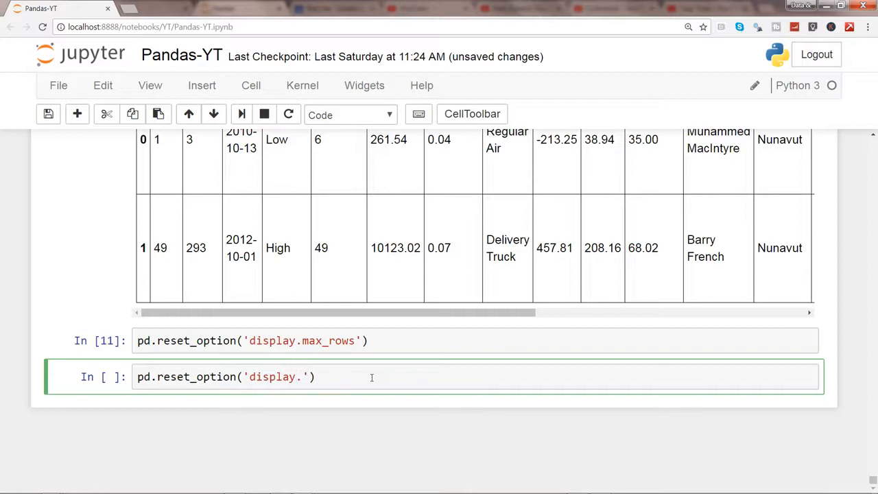
text(max_colu)
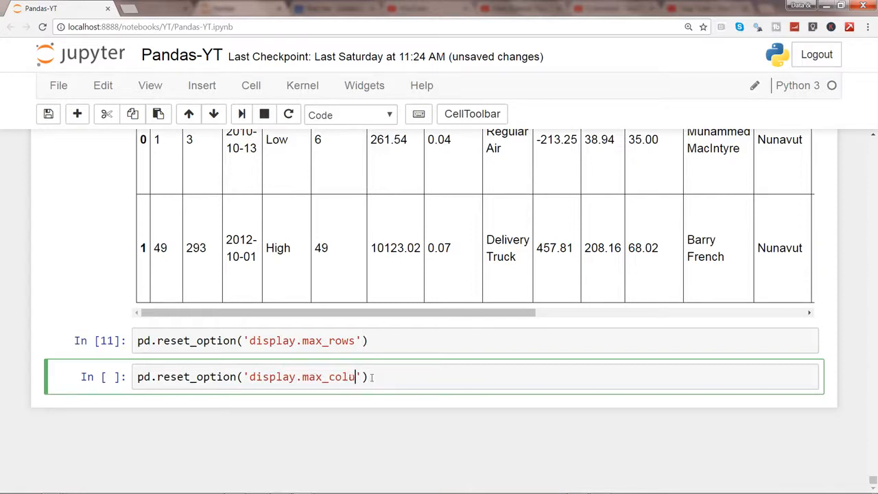
text(mns$)
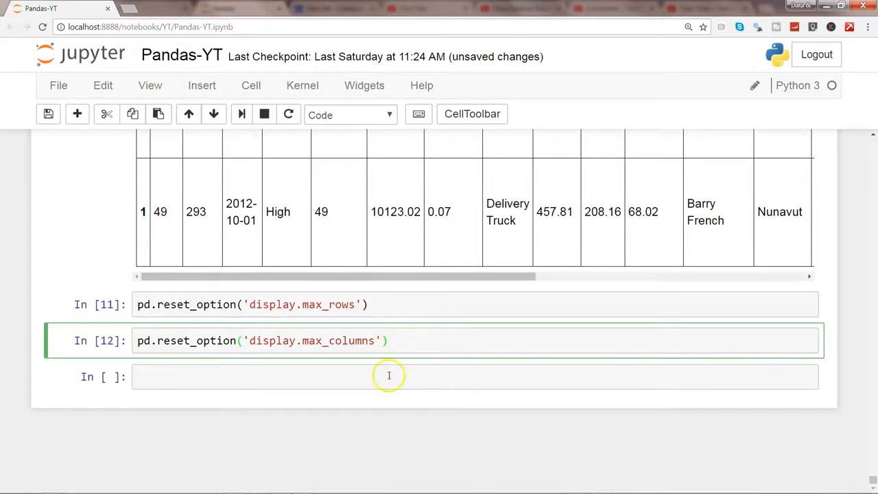
Step: Run orders.head(2) and review the 2 rows × 21 columns output with middle columns elided
click(387, 376)
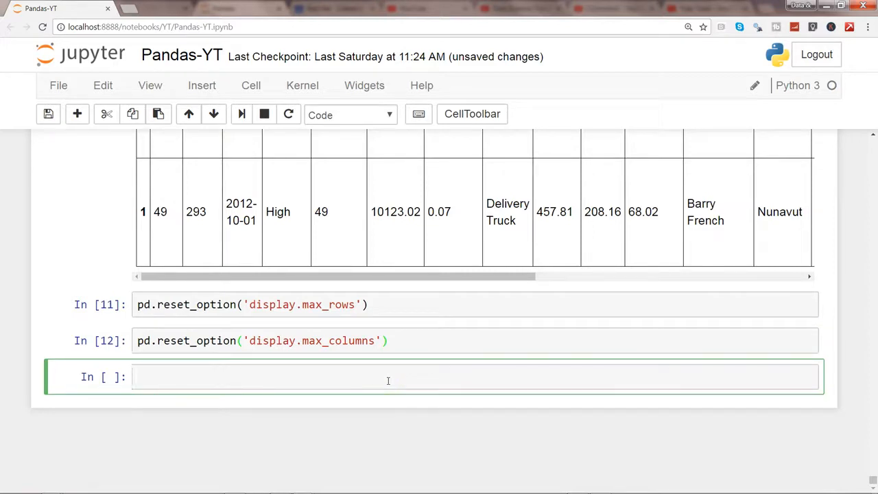
text(orders)
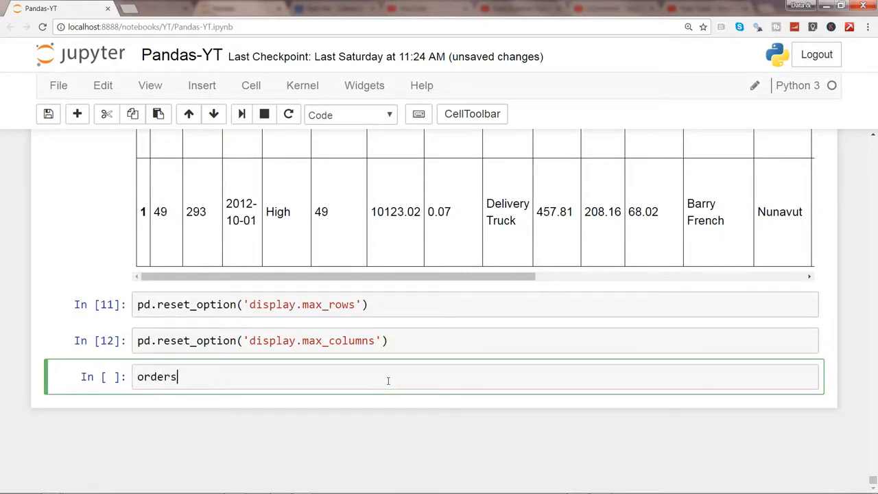
text(.head(2)
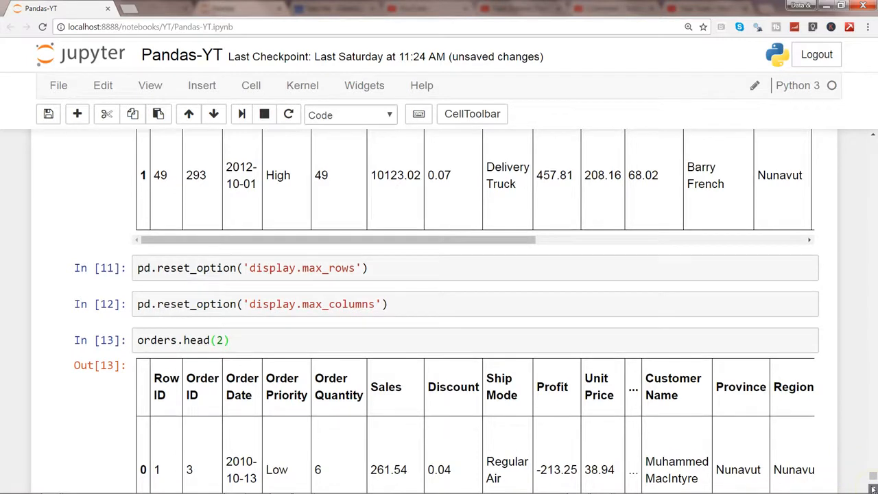
scroll(down, 3)
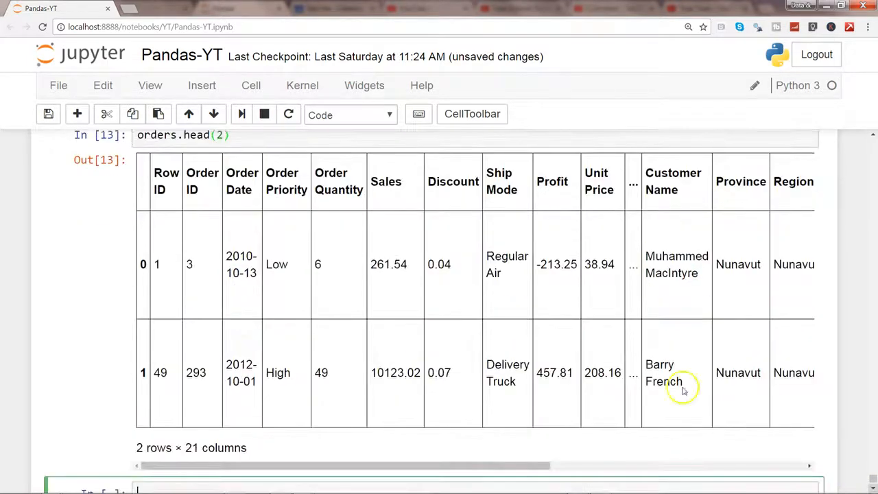
scroll(down, 3)
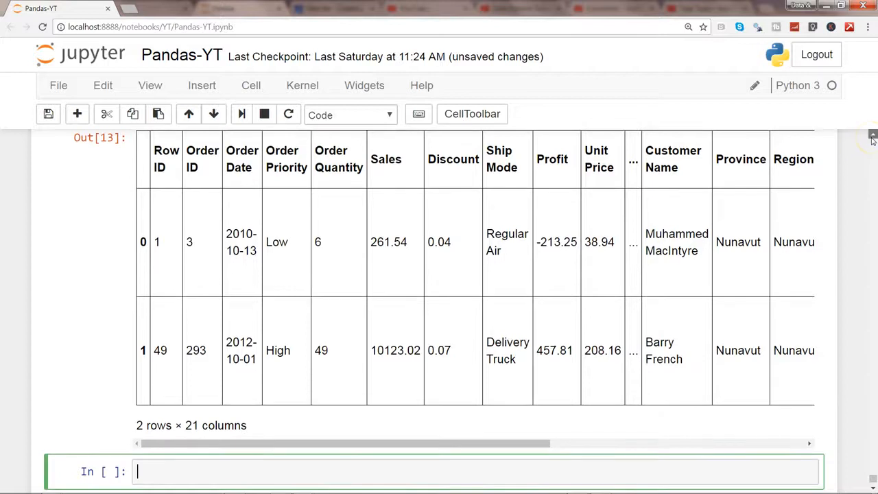
scroll(up, 3)
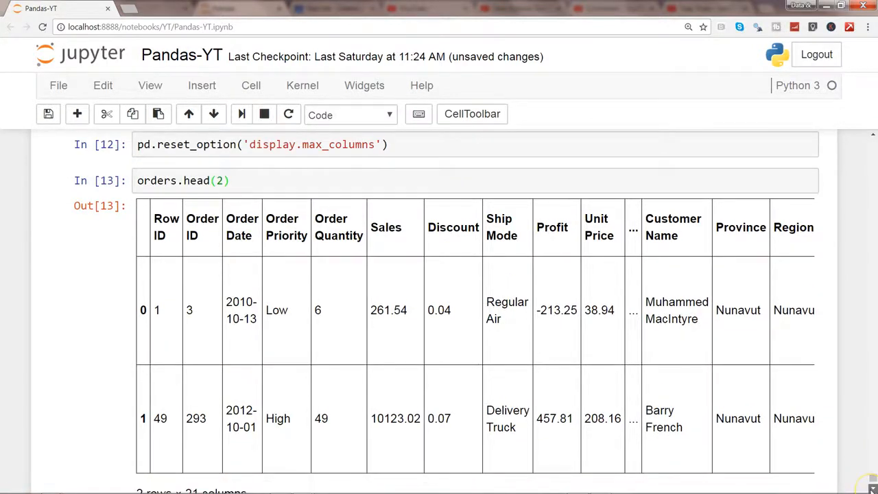
scroll(down, 3)
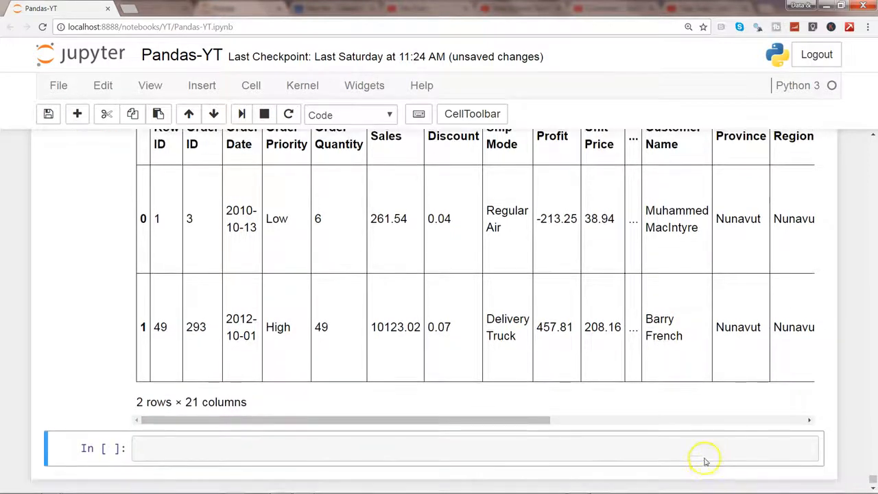
scroll(down, 3)
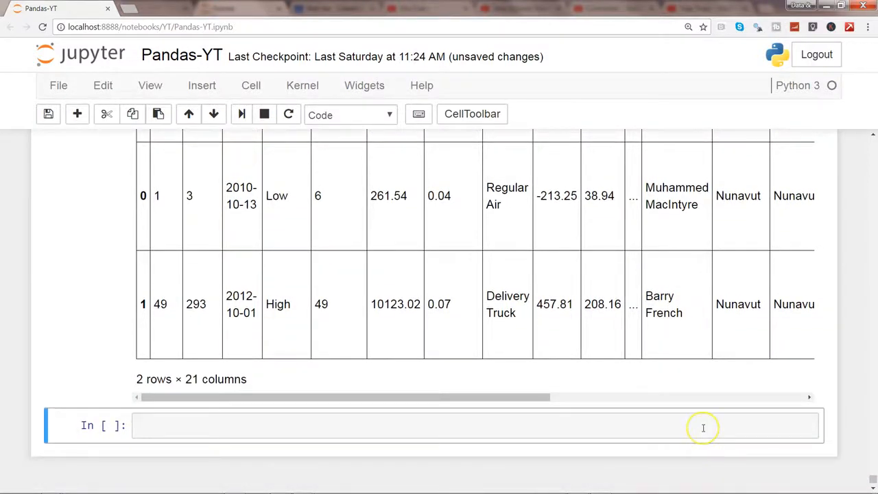
Step: Run pd.describe_option() and scroll through the listed display options
text(pd.des)
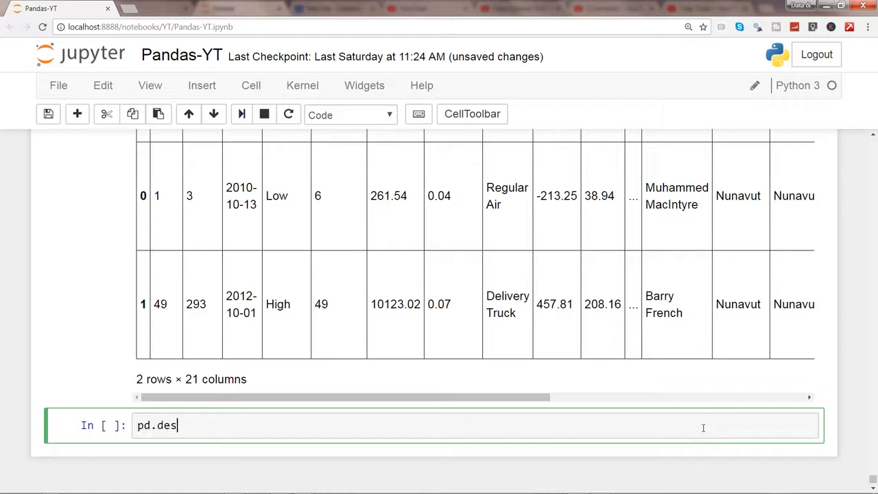
text(cribe_option())
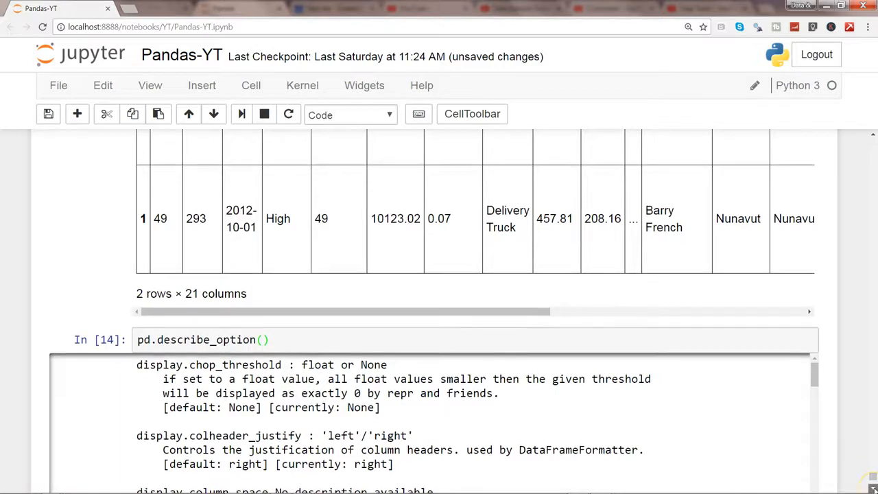
scroll(down, 3)
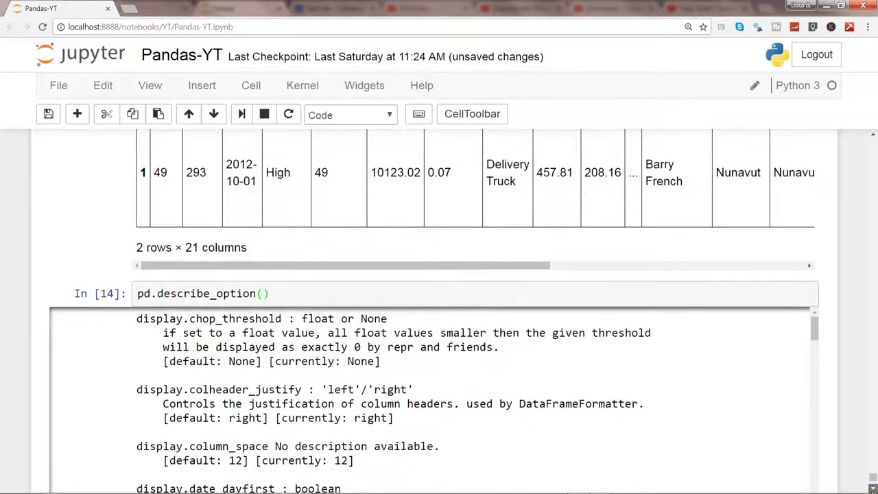
scroll(down, 3)
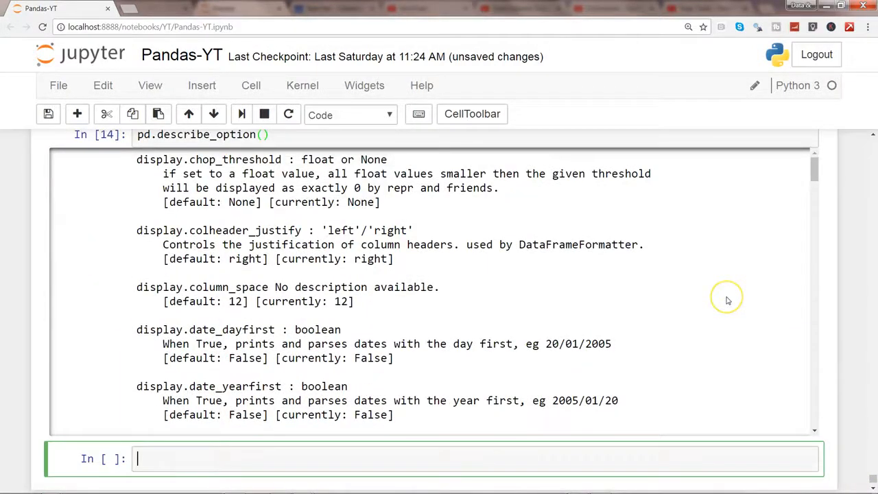
mouse_move(327, 382)
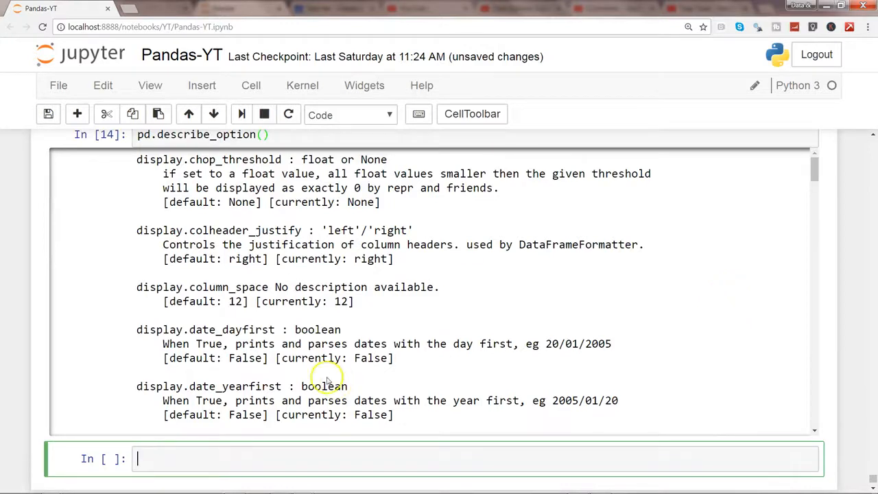
Step: Point out the date_dayfirst, column_space and colheader_justify option names in the output
double_click(209, 330)
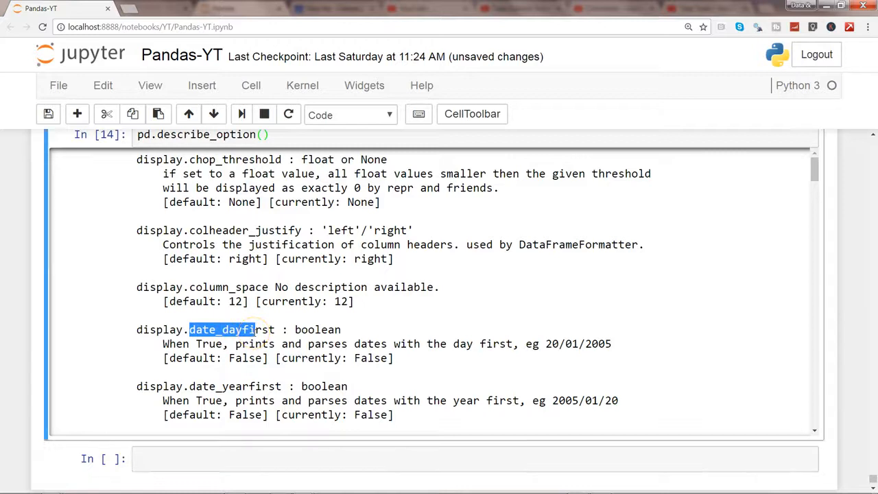
double_click(226, 287)
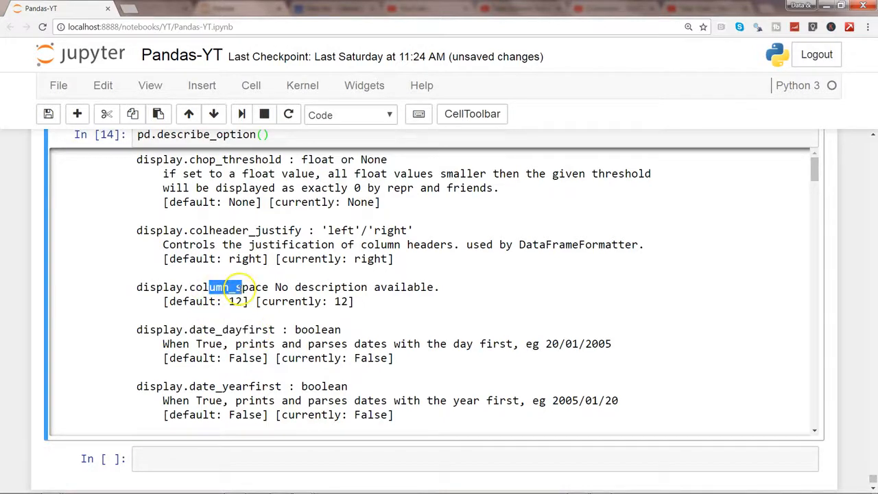
double_click(219, 230)
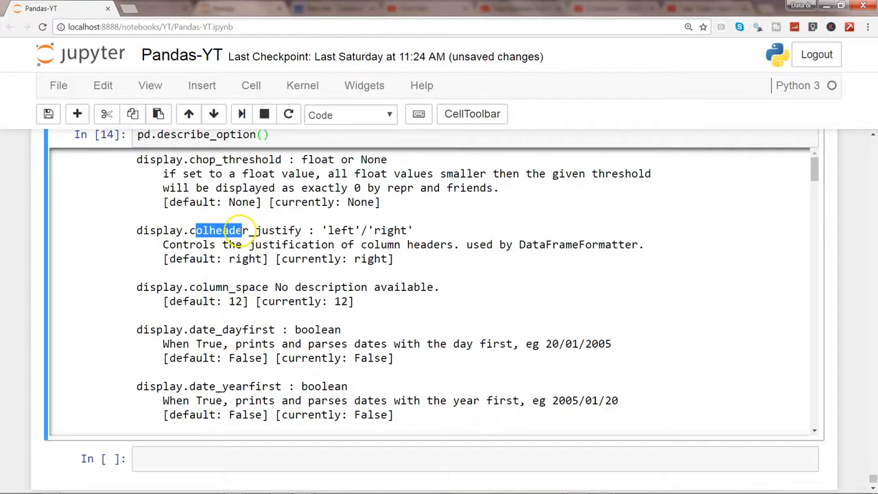